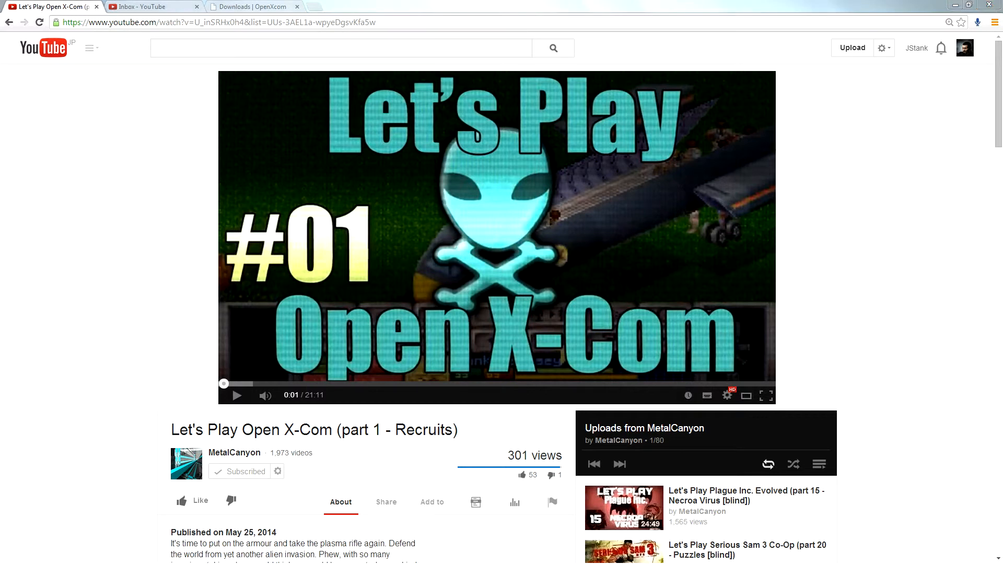
Skim the video page and comments, then start playing the Open X-Com part 1 video
scroll("down", 3)
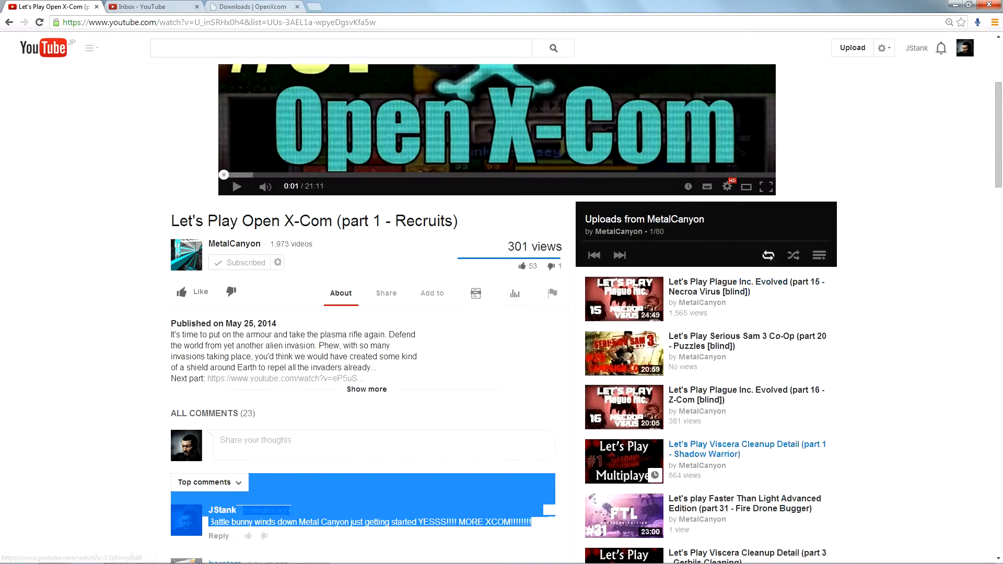
scroll("down", 3)
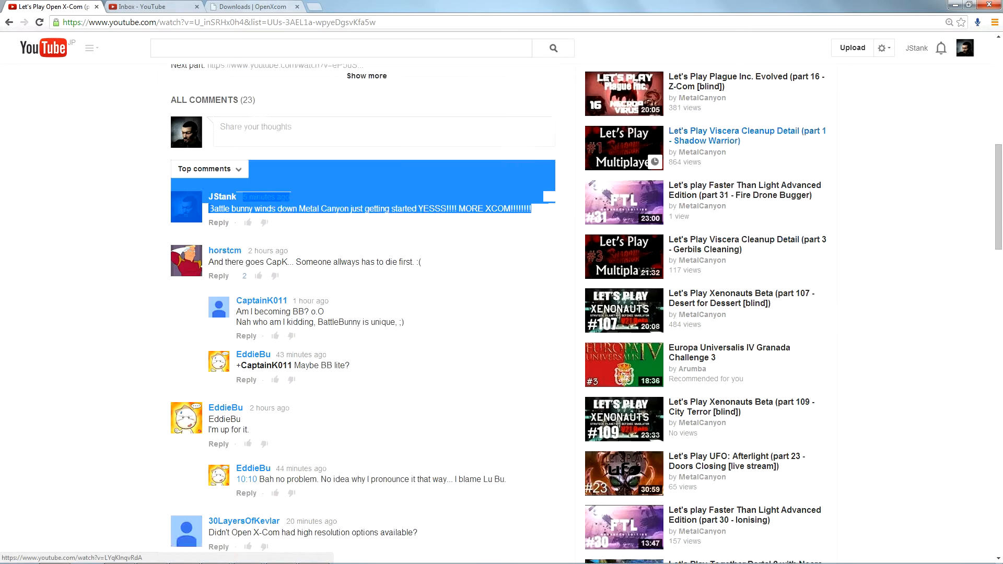
scroll("up", 3)
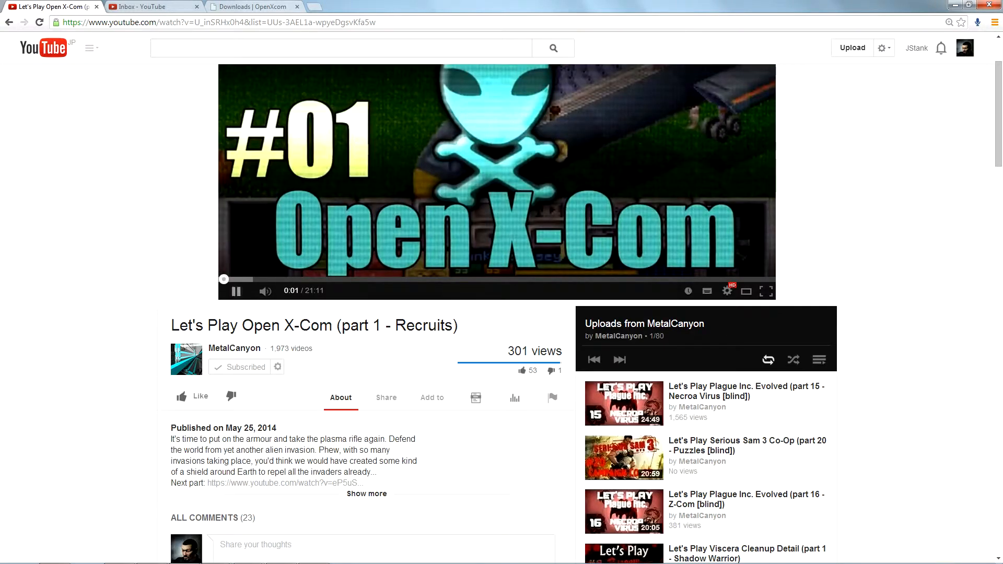
left_click(248, 280)
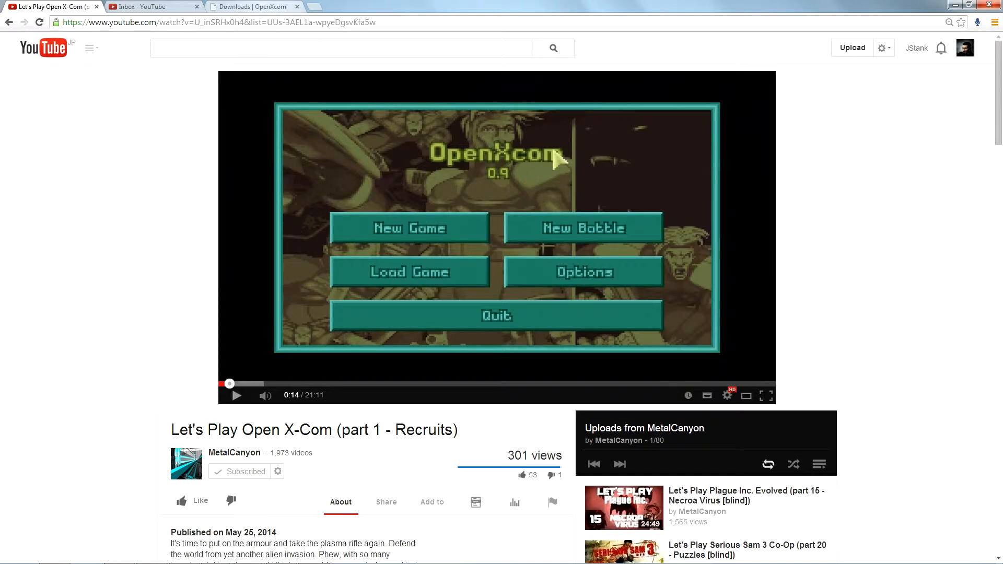
Switch to the OpenXcom downloads tab and browse the site's news front page via the logo
left_click(259, 5)
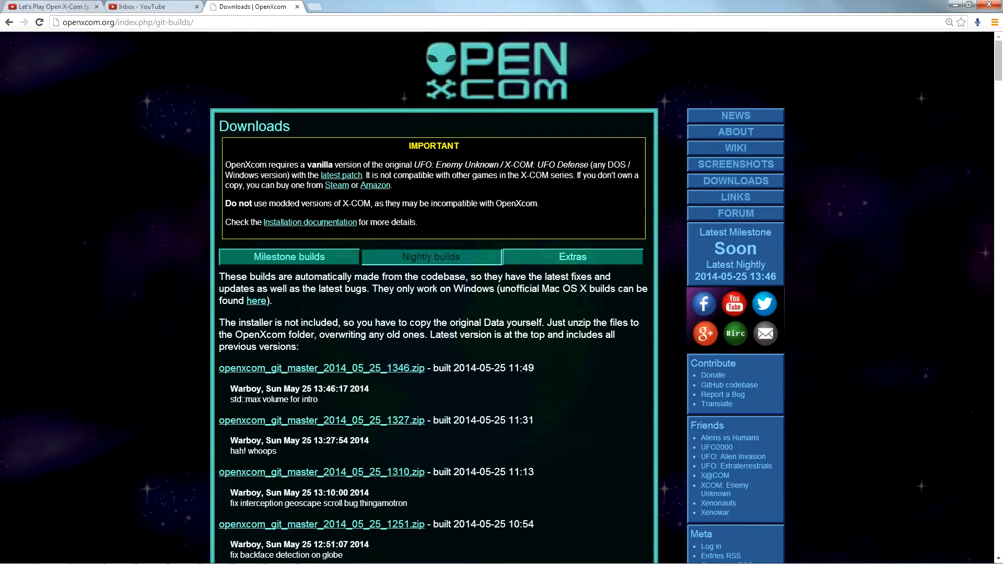
scroll("down", 3)
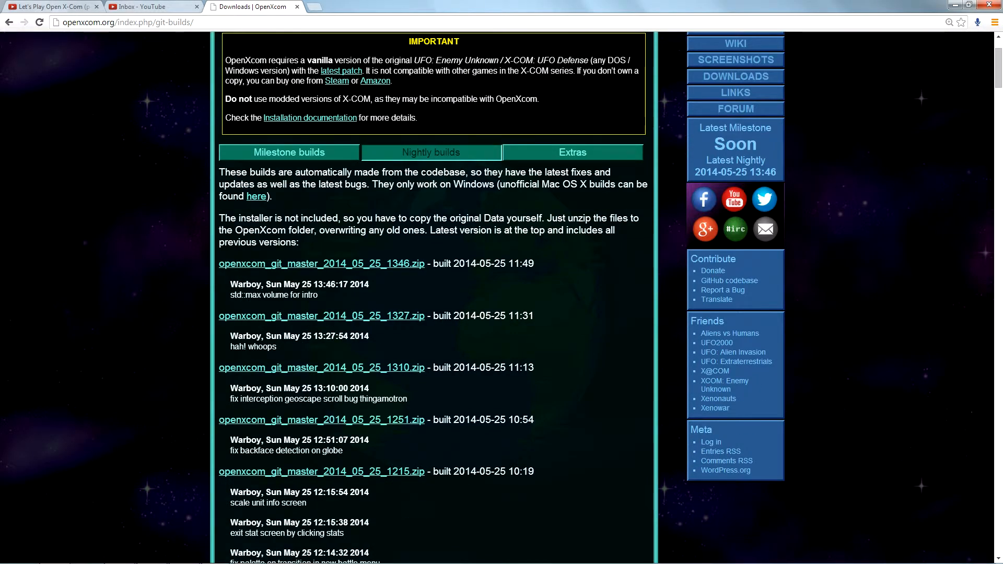
left_click(125, 22)
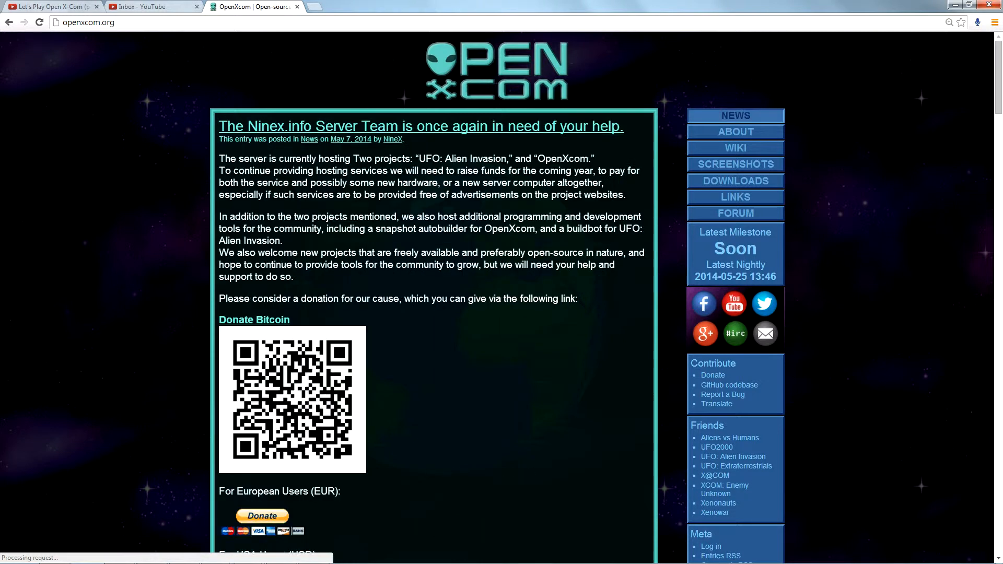
scroll("down", 3)
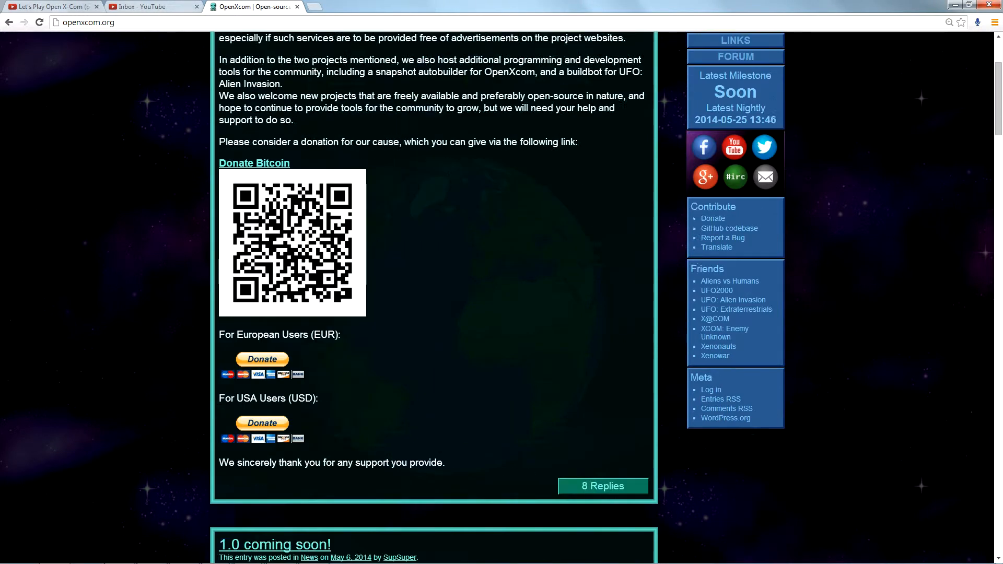
scroll("down", 3)
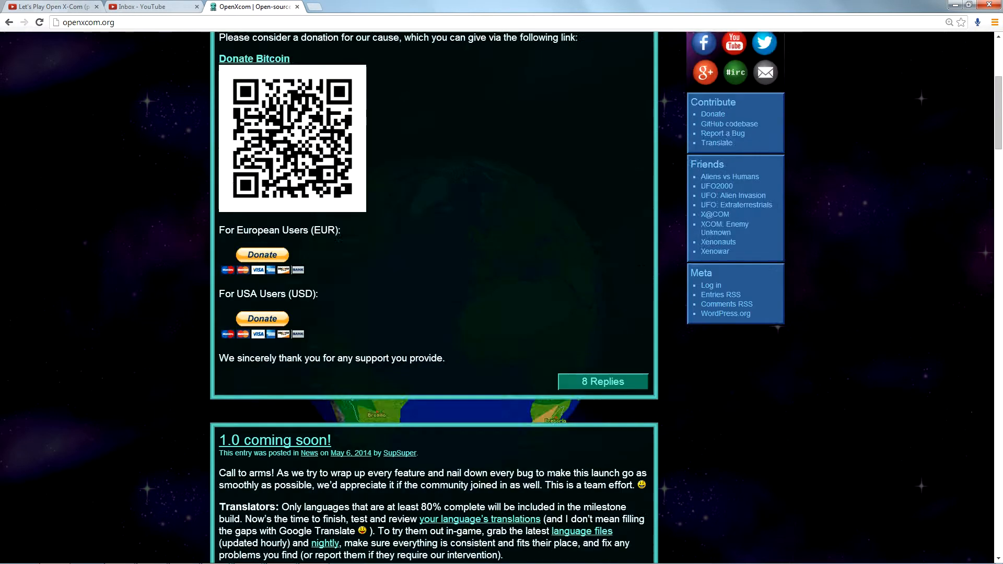
scroll("up", 3)
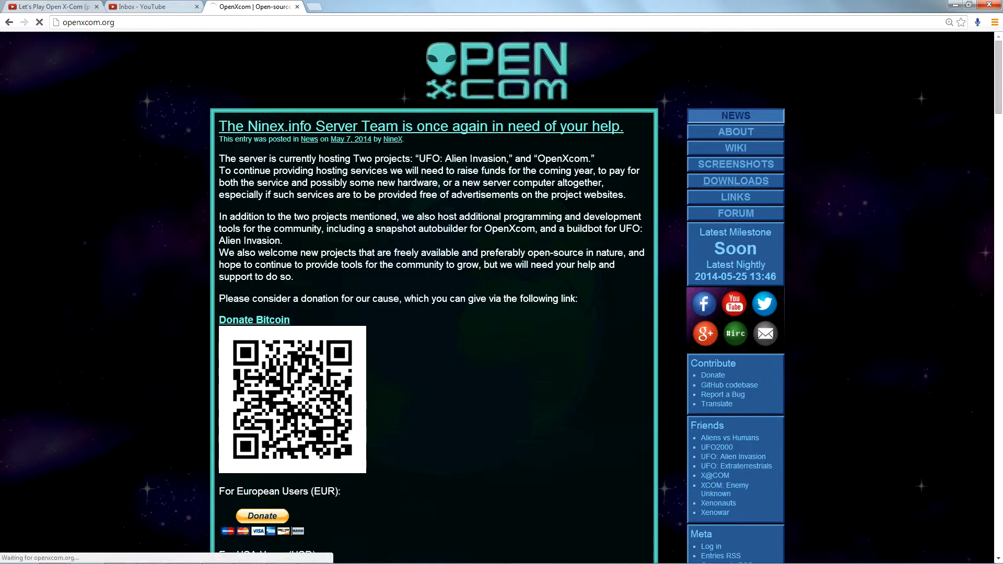
From Downloads, list the nightly builds and download openxcom_git_master_2014_05_25_1346.zip
left_click(736, 181)
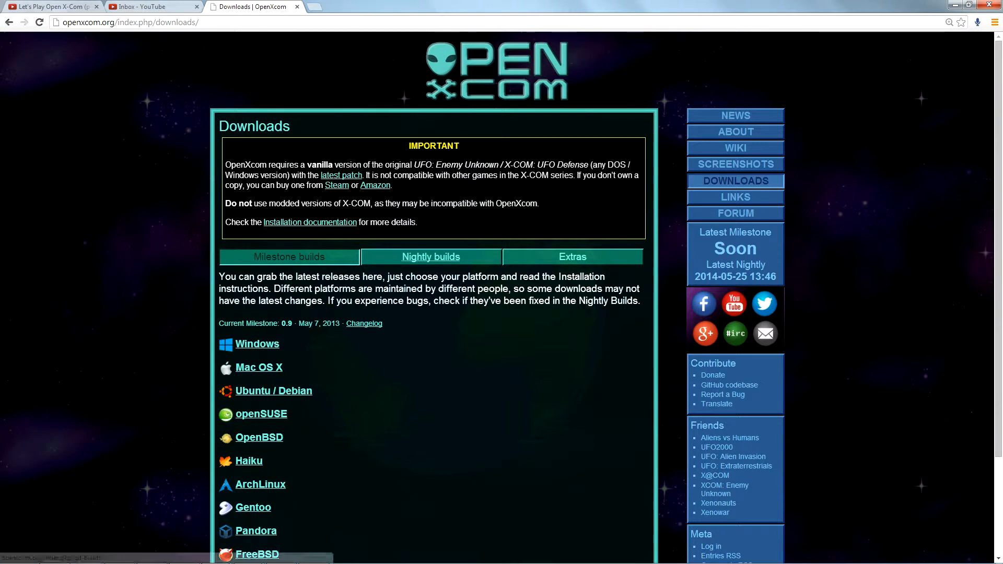
left_click(431, 257)
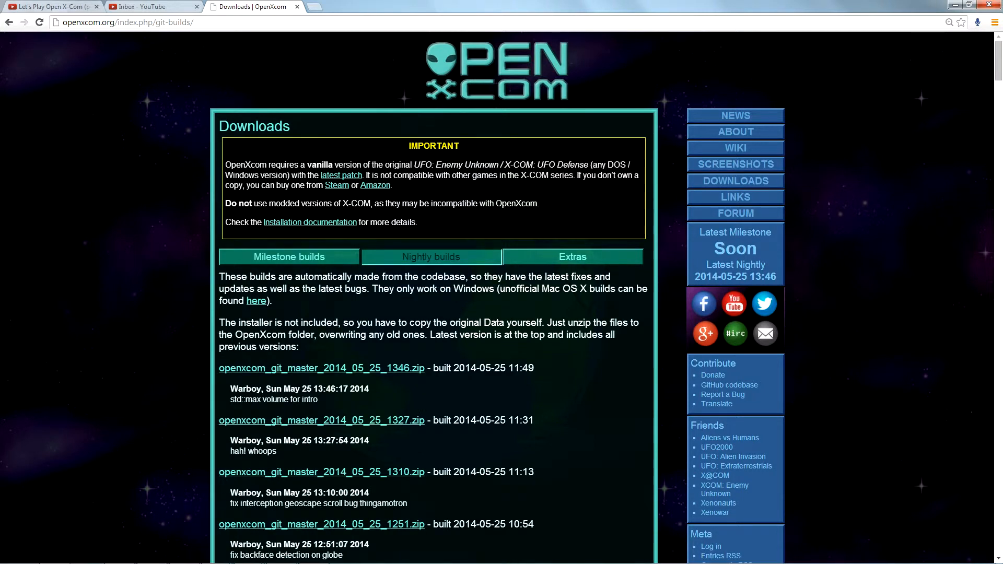
mouse_move(322, 368)
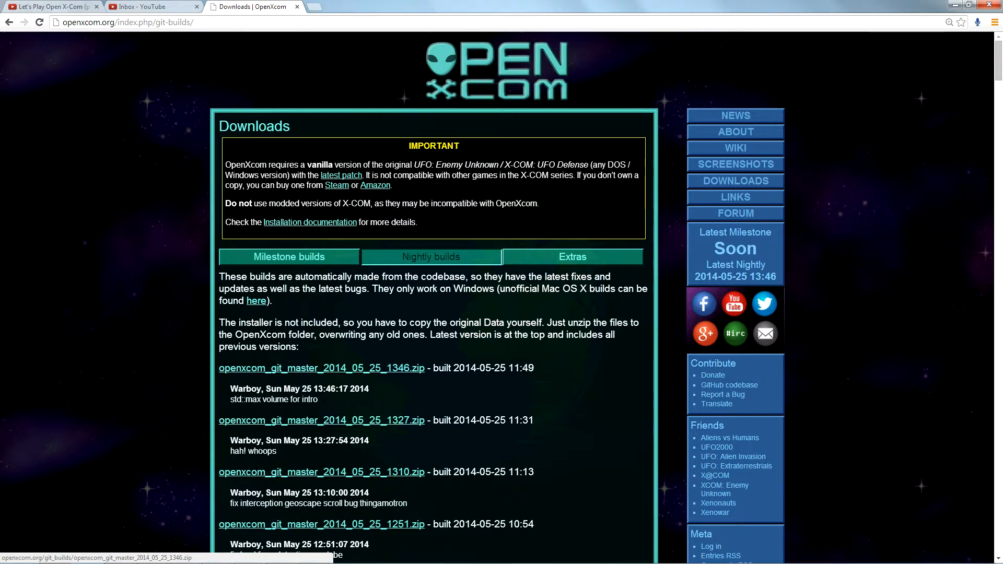
scroll("down", 3)
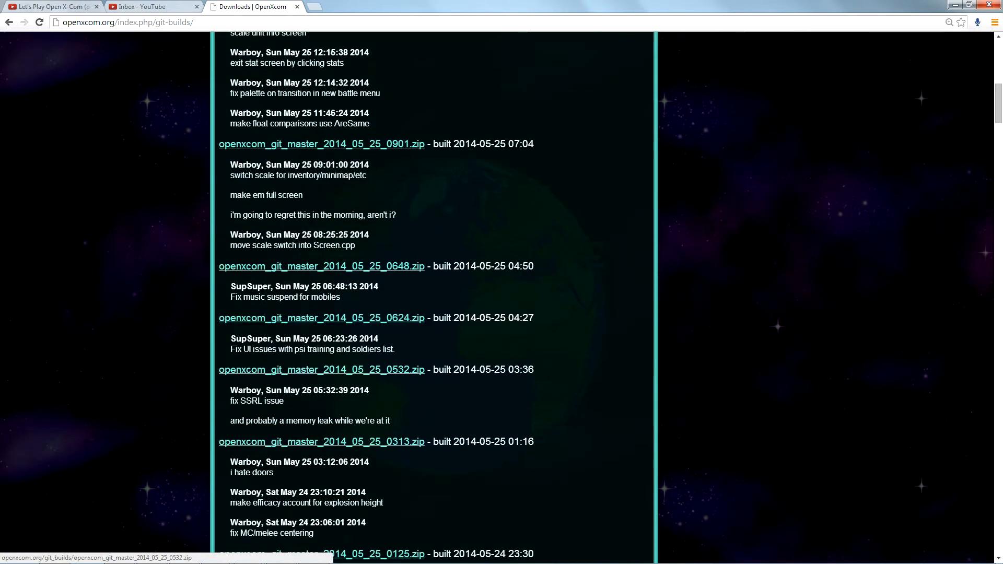
scroll("down", 3)
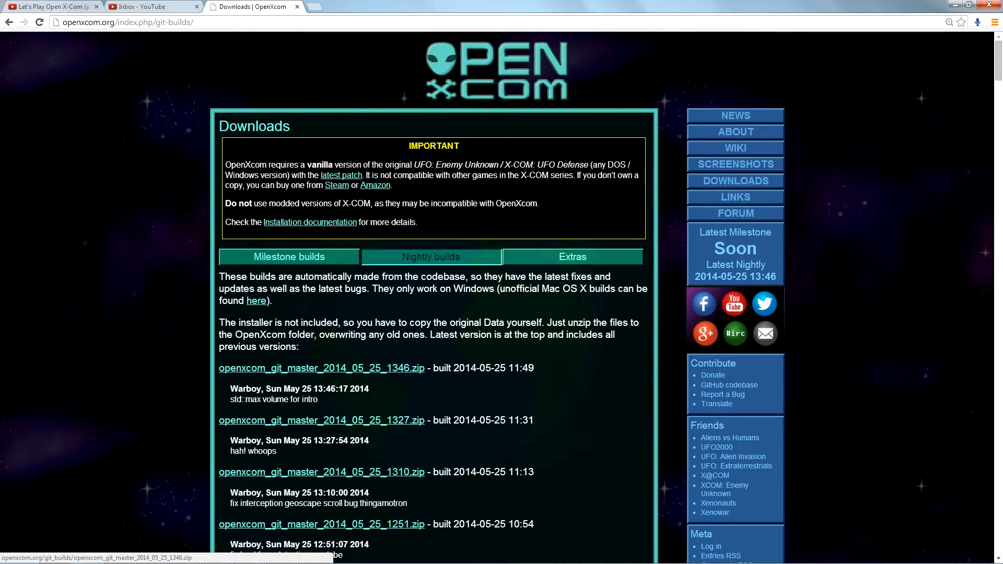
left_click(322, 368)
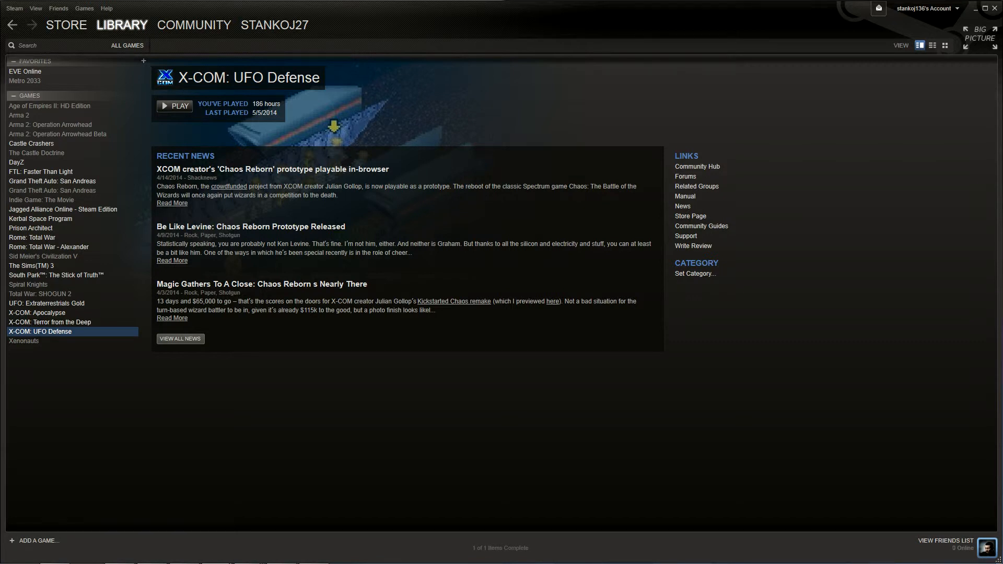
Bring up the Properties of X-COM: UFO Defense from the Steam Library list
right_click(40, 332)
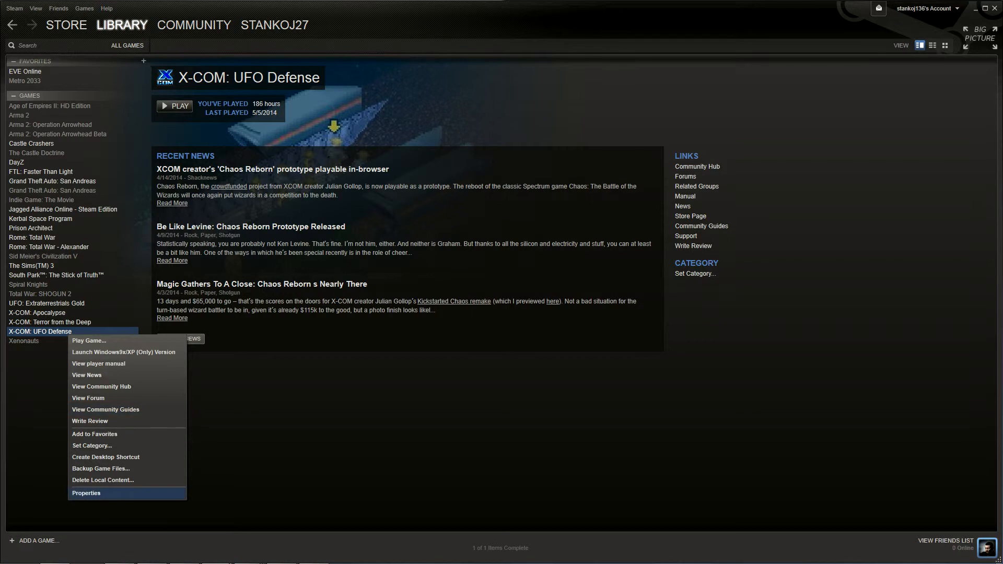
left_click(85, 493)
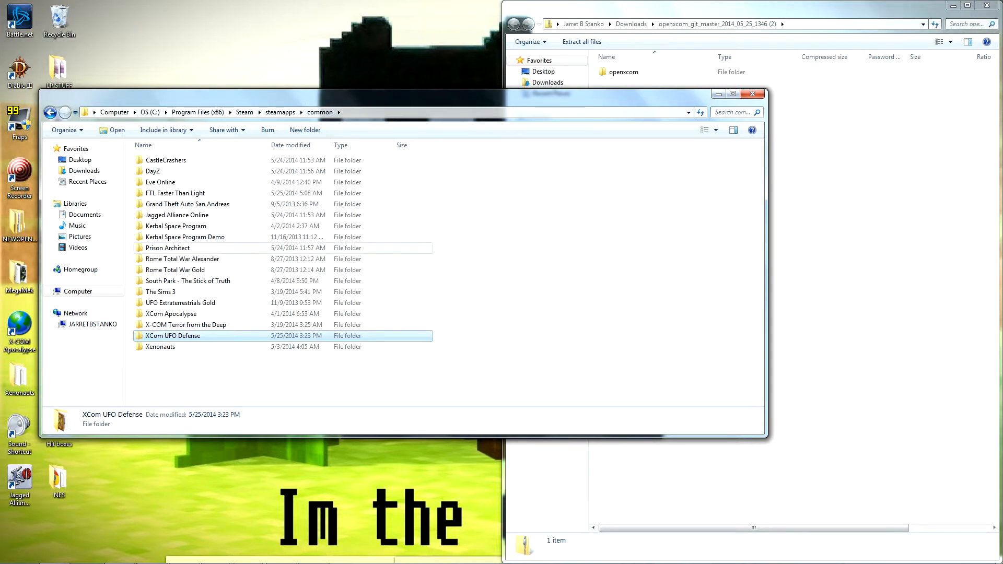
Copy the XCom UFO Defense folder, close Steam Properties, and paste a shortcut to it on the desktop
right_click(174, 336)
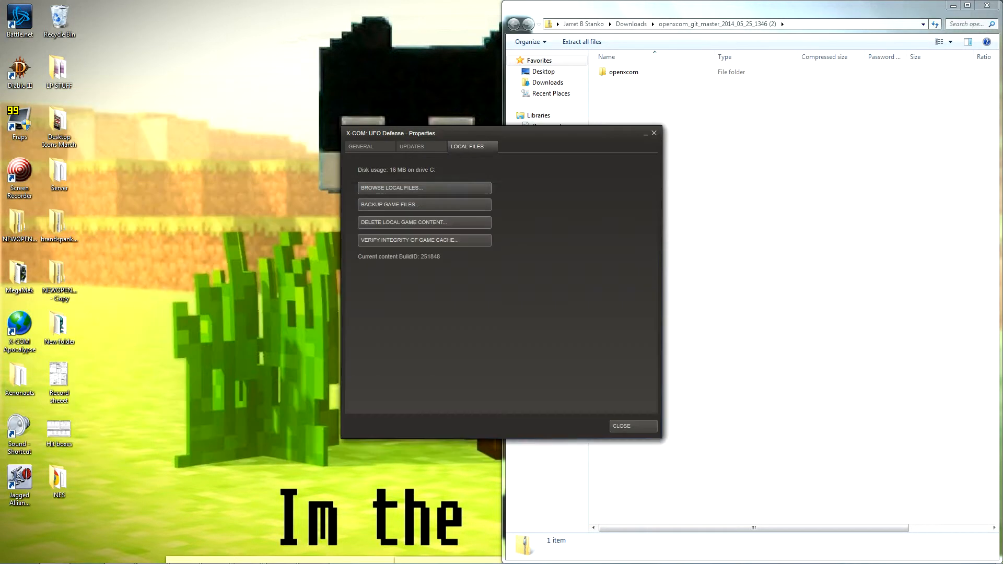
left_click(633, 427)
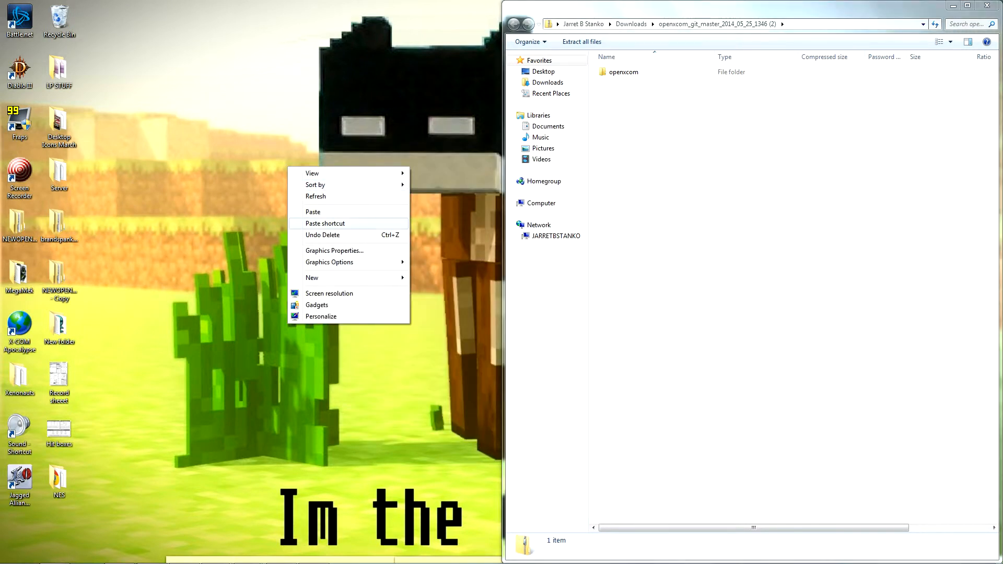
left_click(313, 211)
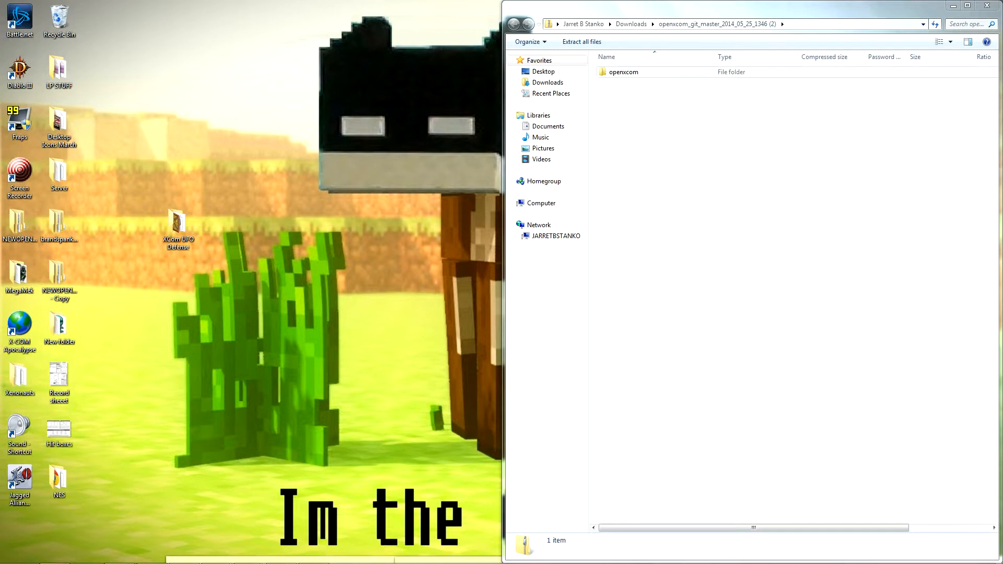
right_click(623, 71)
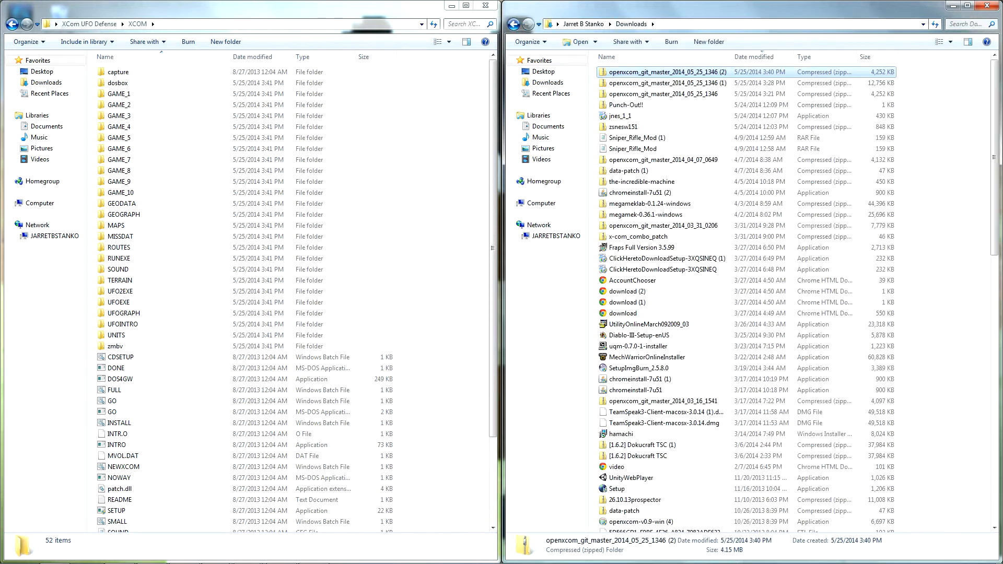
Extract the newest nightly zip into a new desktop folder named BRANDNEWESTXOMY
right_click(646, 71)
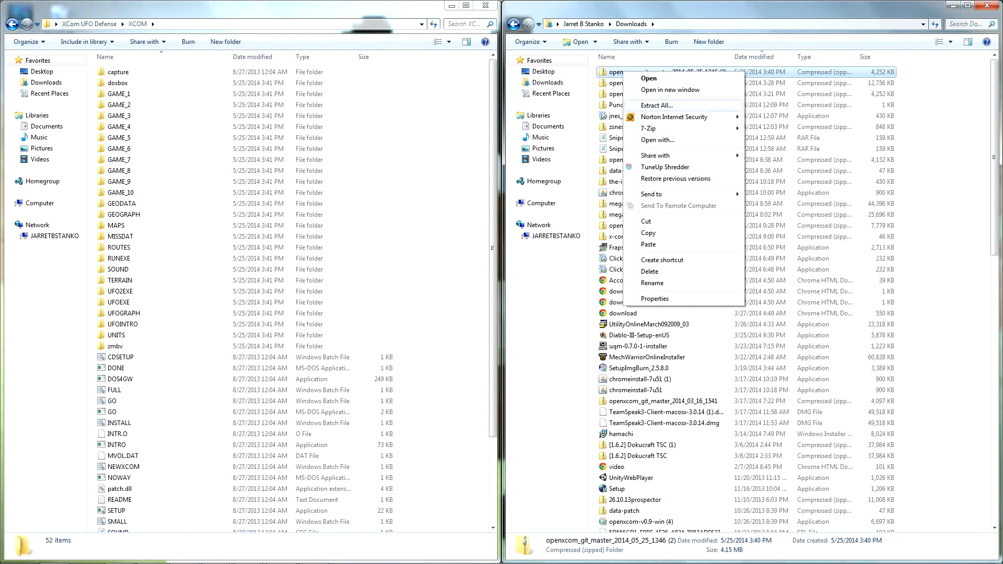
left_click(656, 104)
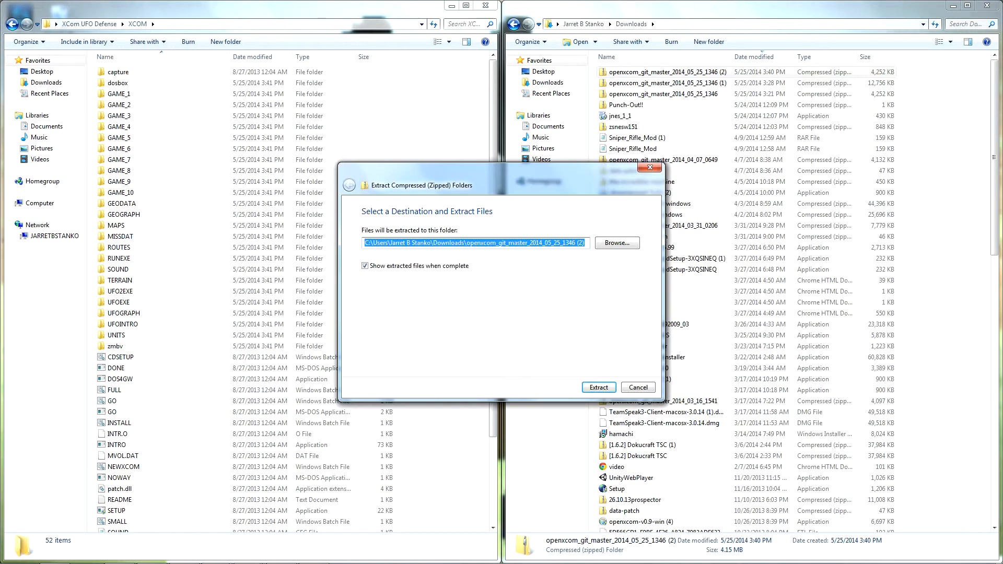
left_click(616, 242)
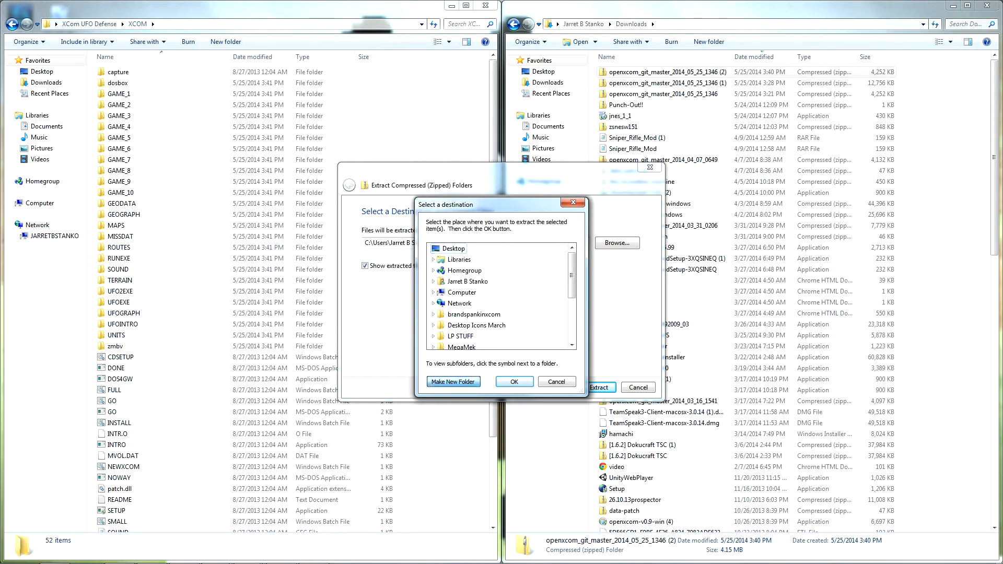
left_click(453, 382)
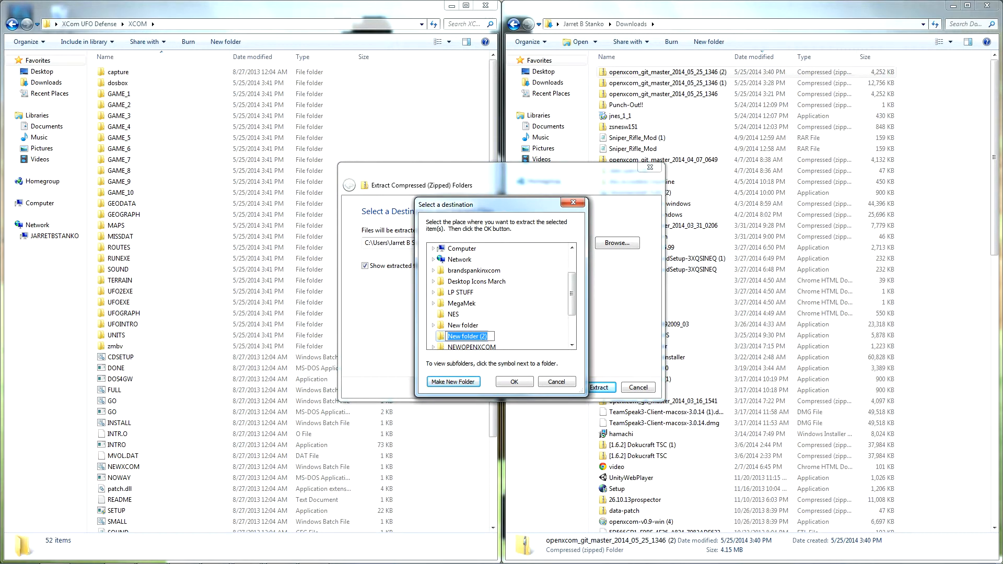
type("BRANDNEW")
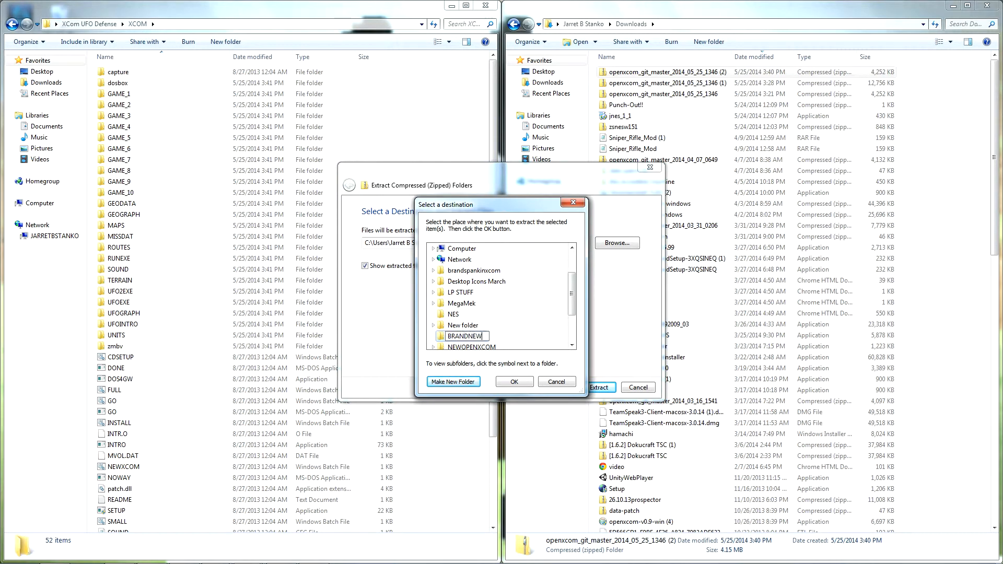
type("ESTXO")
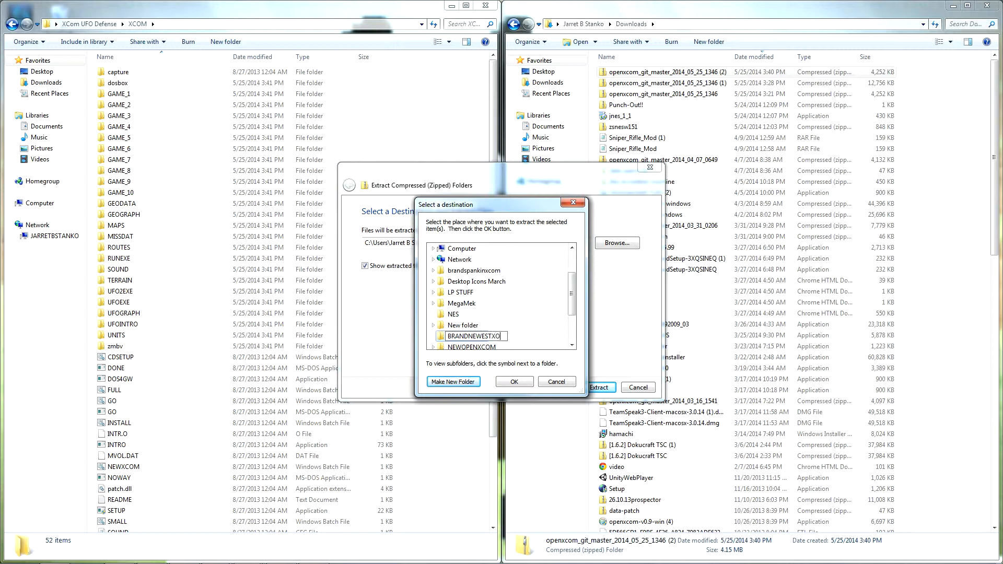
type("MY")
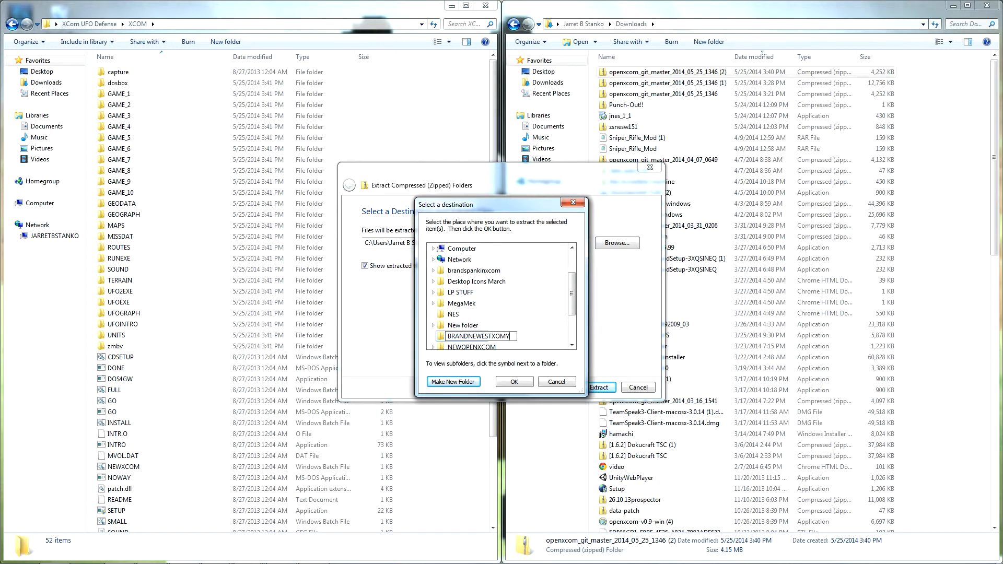
left_click(514, 382)
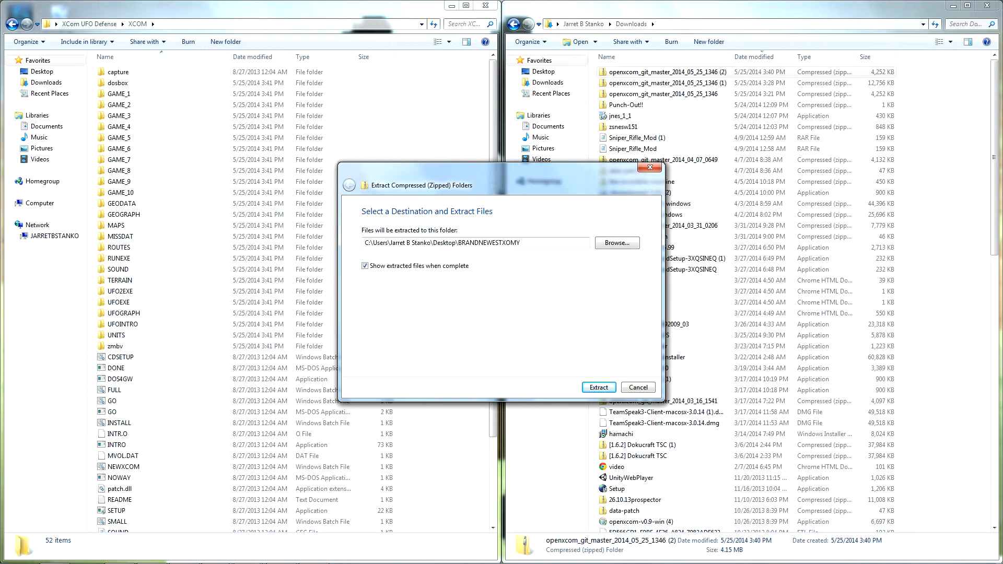
left_click(598, 387)
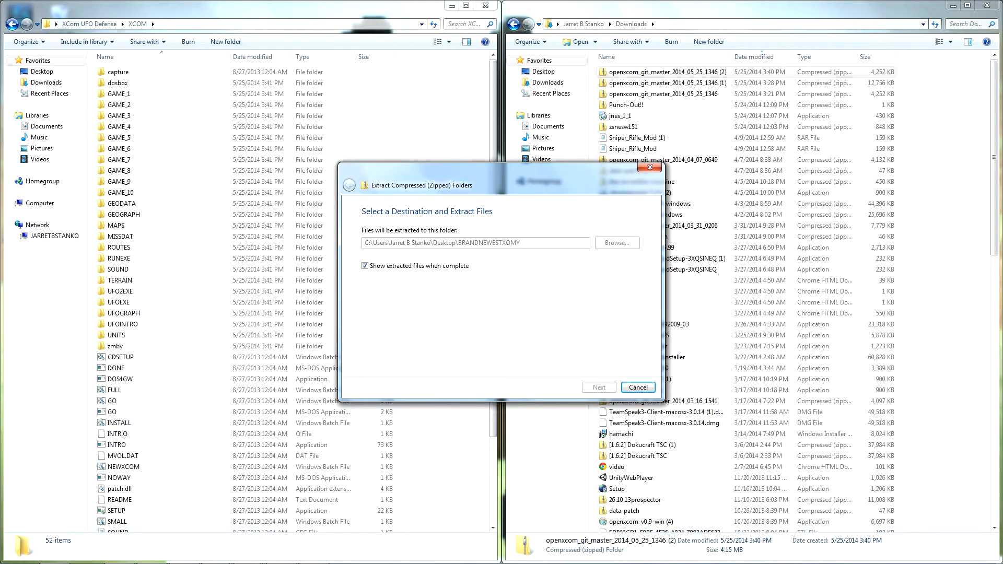
Browse into the extracted openxcom folder and select all 52 files in the original XCOM folder
left_click(598, 387)
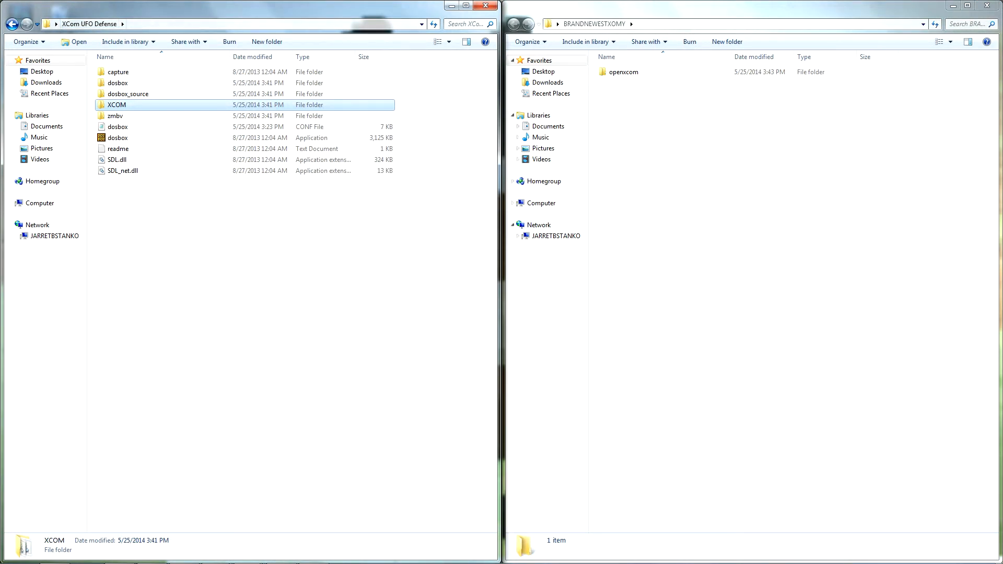
double_click(624, 71)
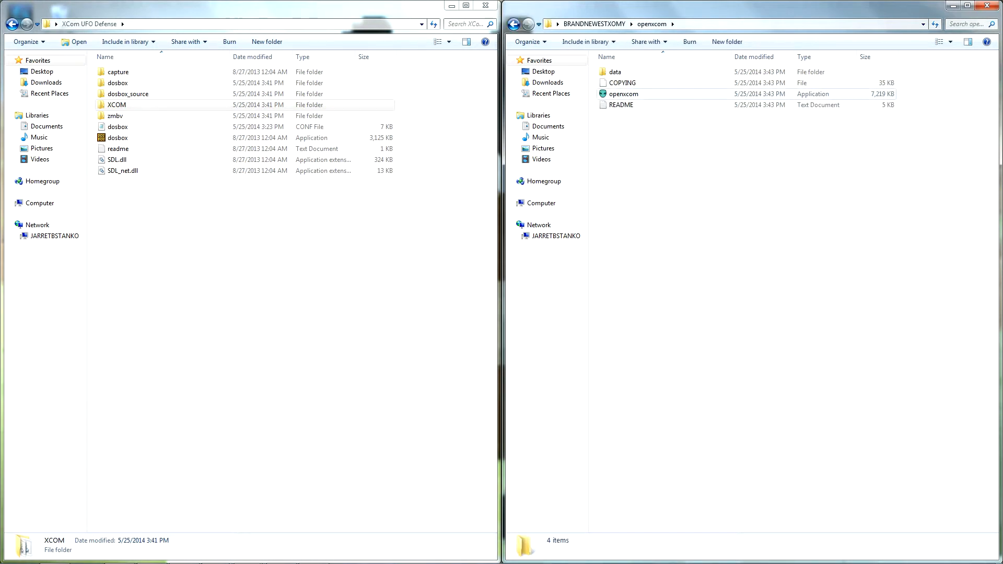
left_click(117, 104)
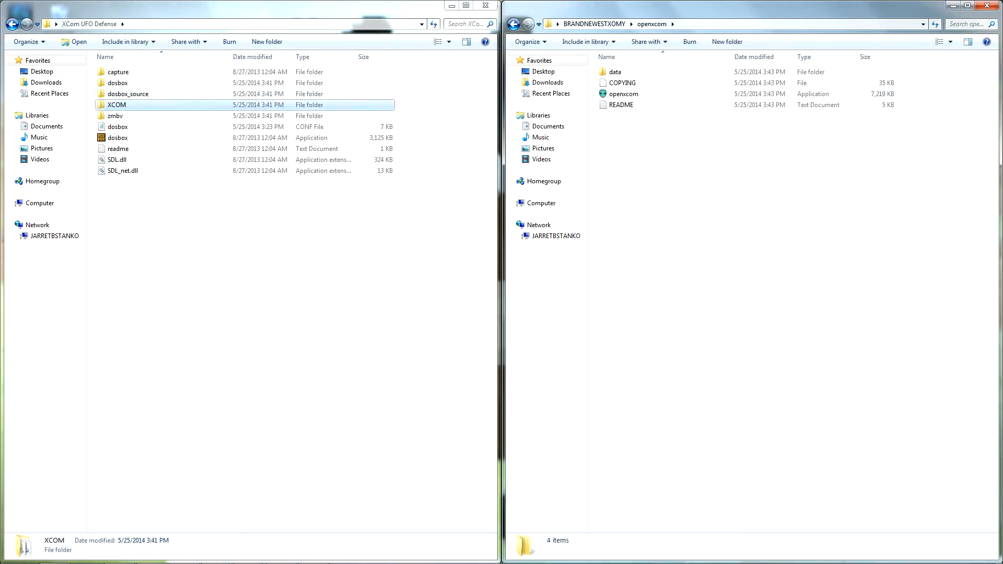
double_click(116, 104)
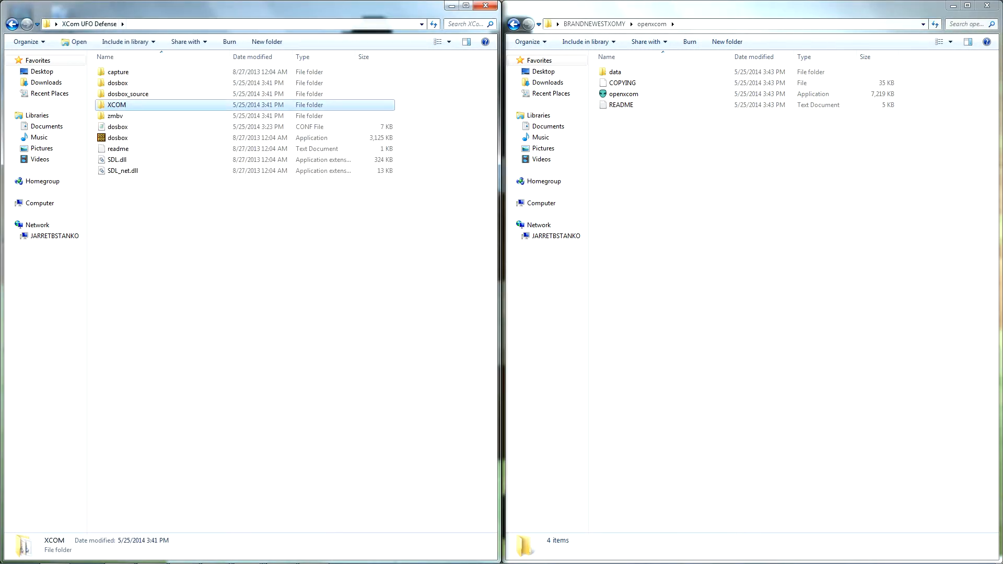
mouse_move(116, 104)
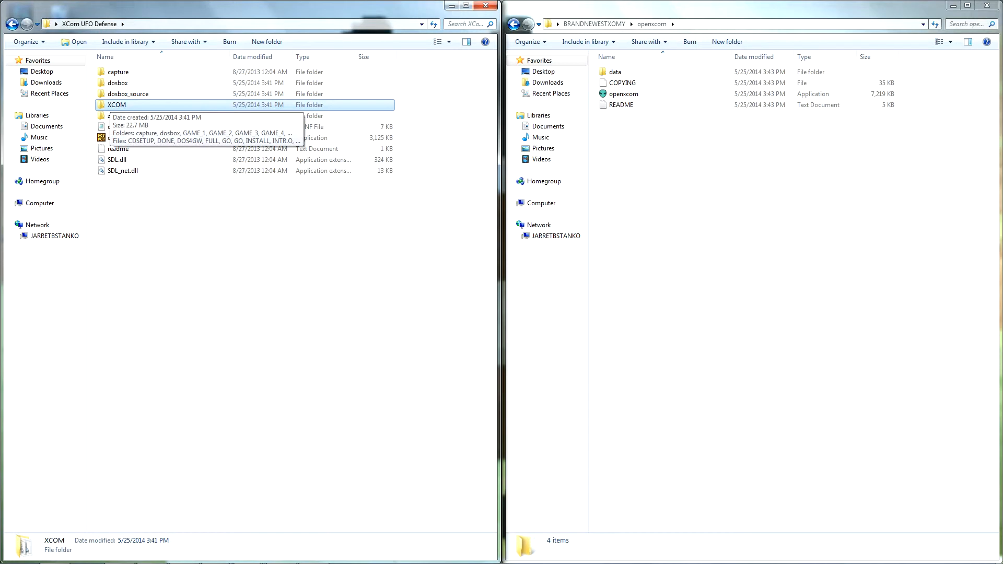
double_click(116, 105)
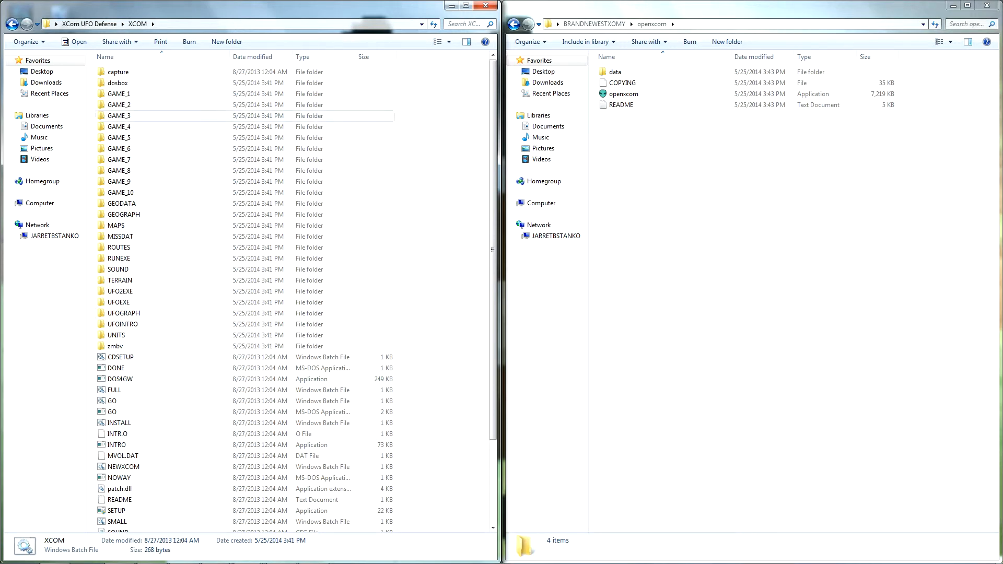
key("ctrl+a")
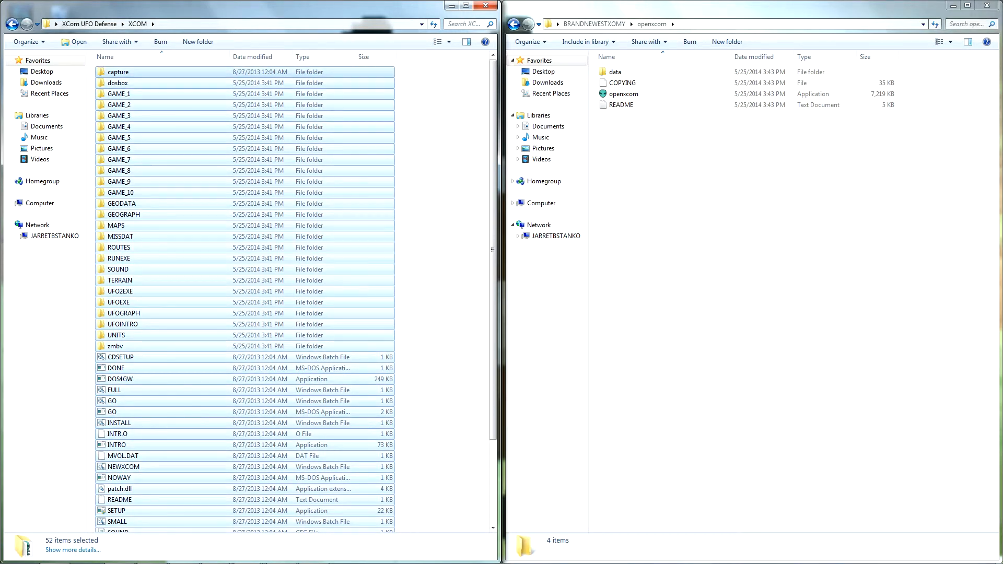
Move them into openxcom\data, merging all conflicting folders and resolving the duplicate README
double_click(614, 71)
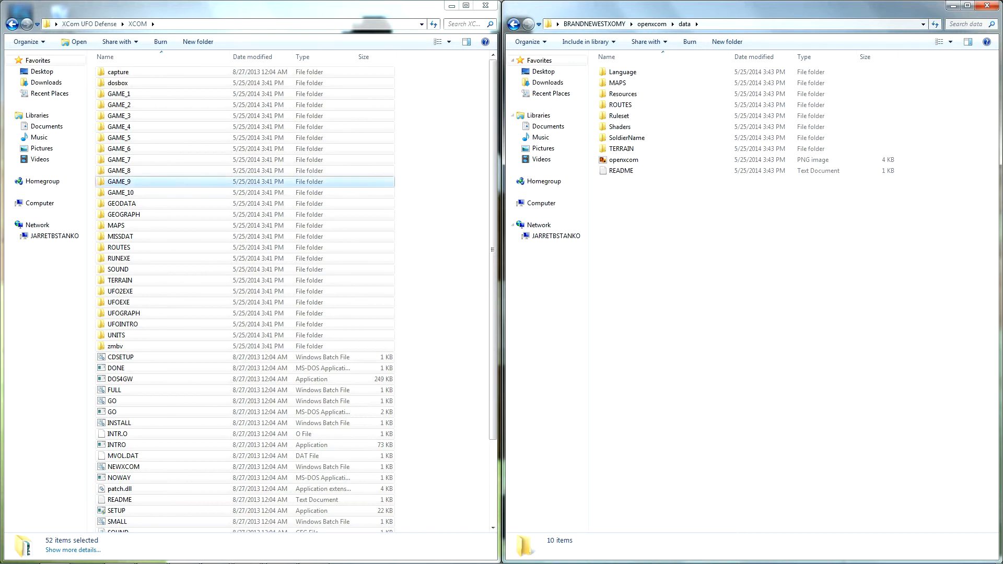
left_click(121, 202)
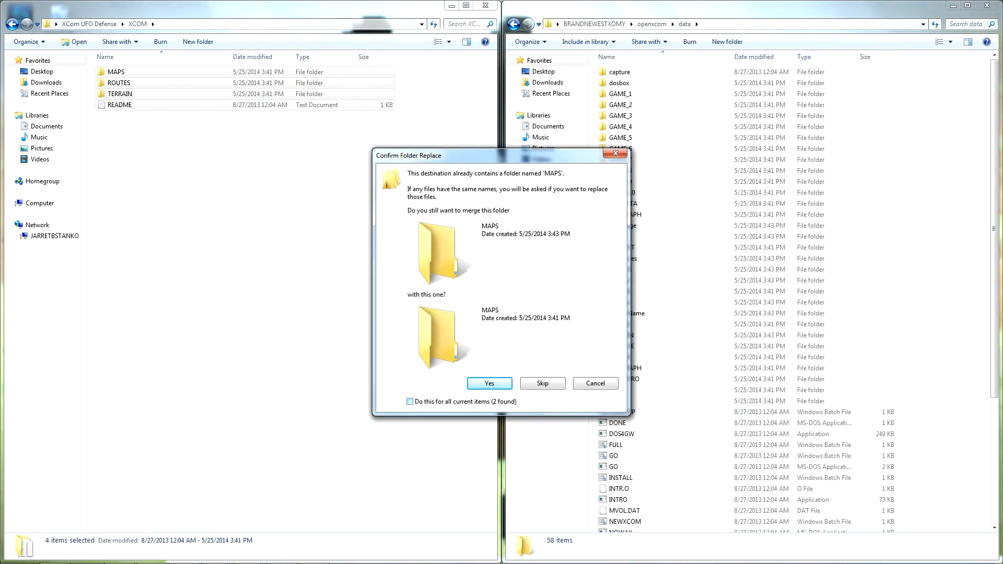
left_click(411, 402)
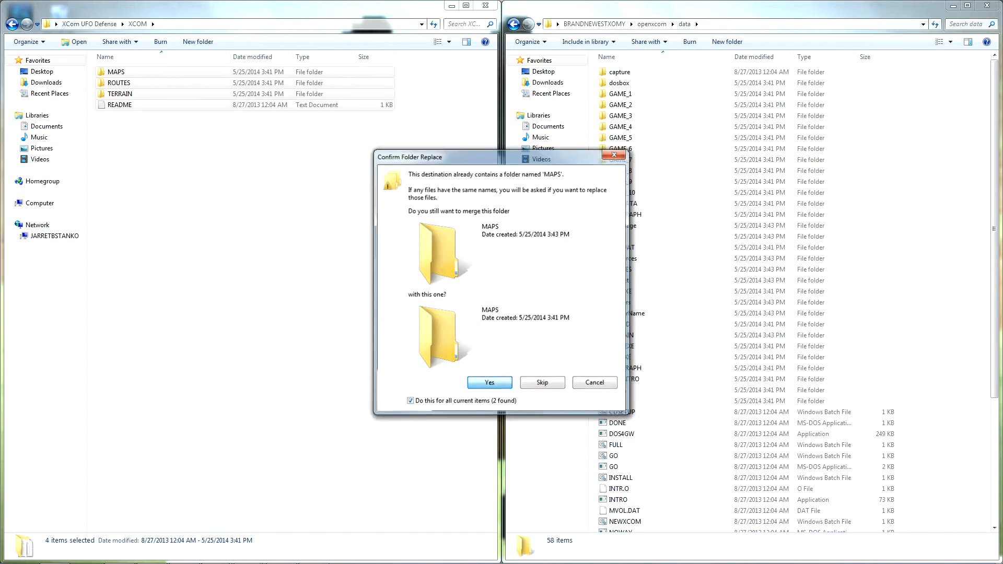
left_click(489, 382)
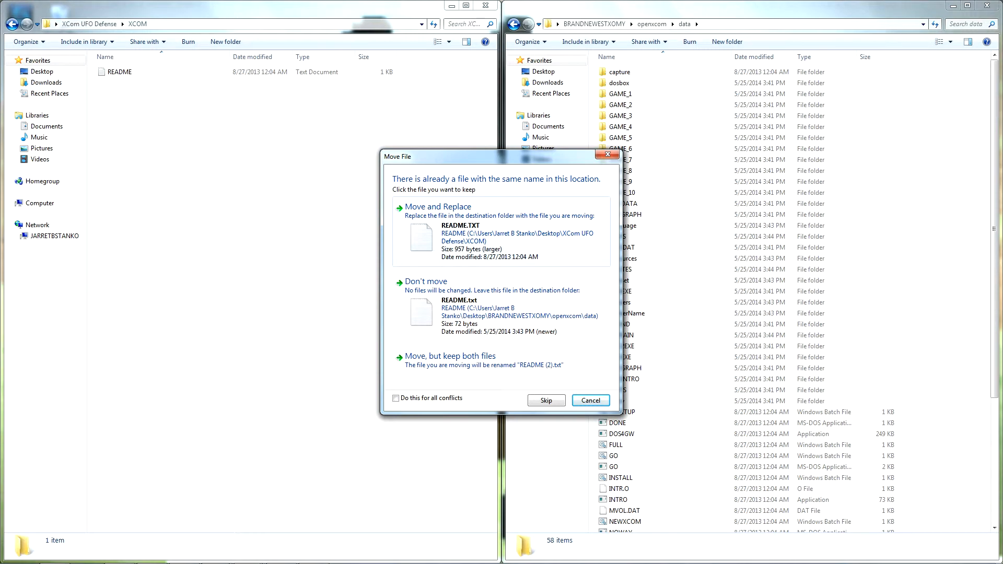
left_click(395, 397)
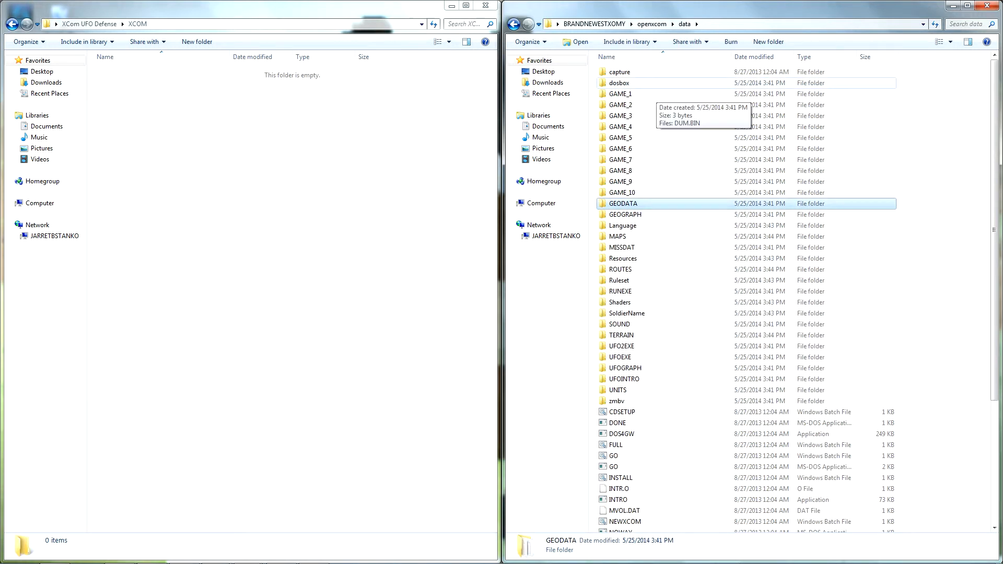
Launch openxcom.exe from the new build and choose Load Game on the main menu
left_click(651, 24)
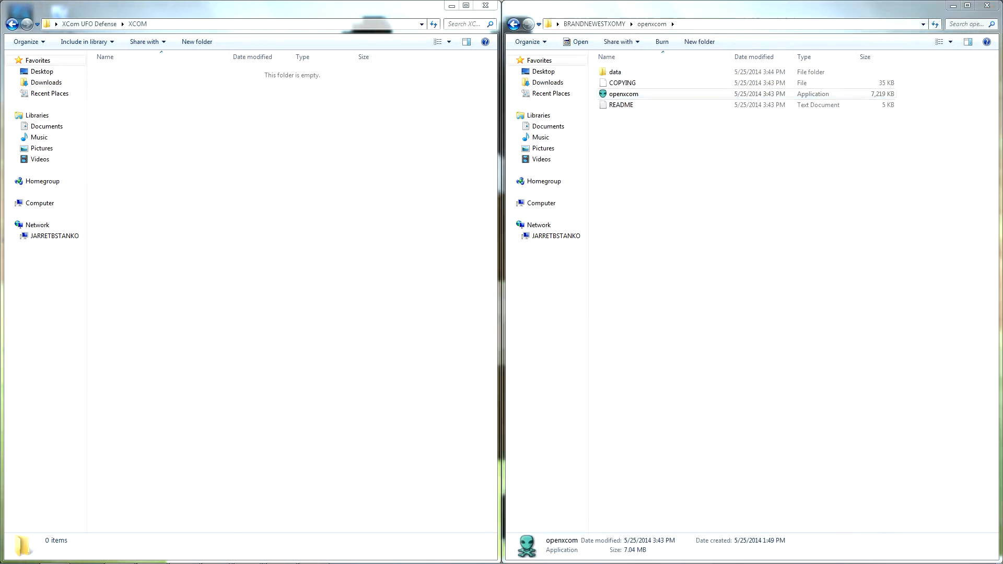
double_click(623, 94)
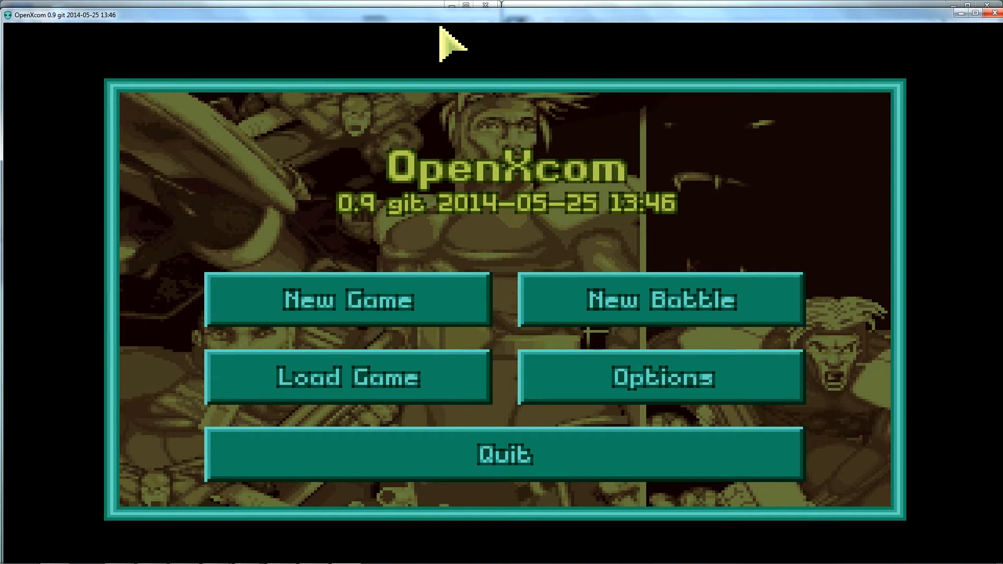
mouse_move(392, 208)
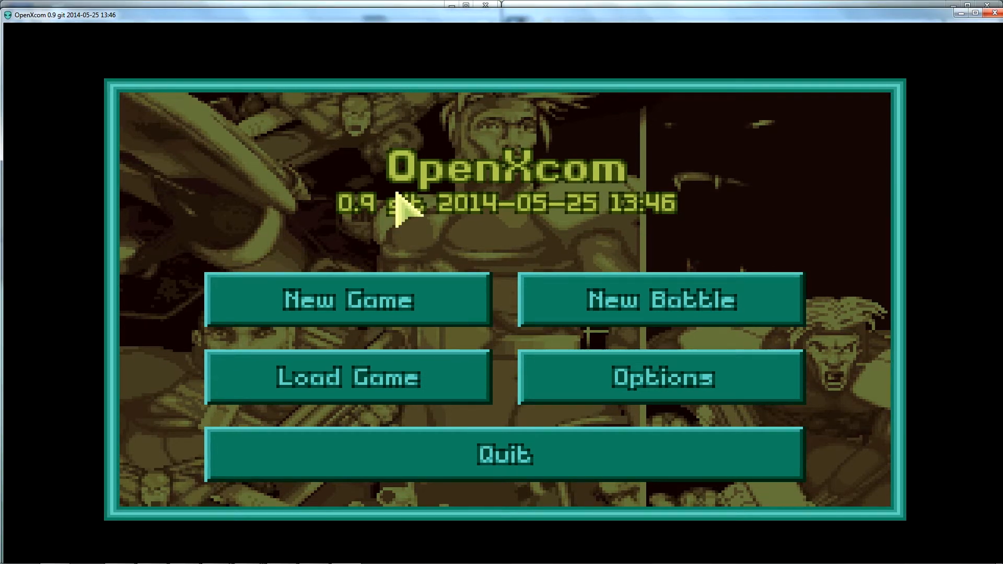
mouse_move(420, 105)
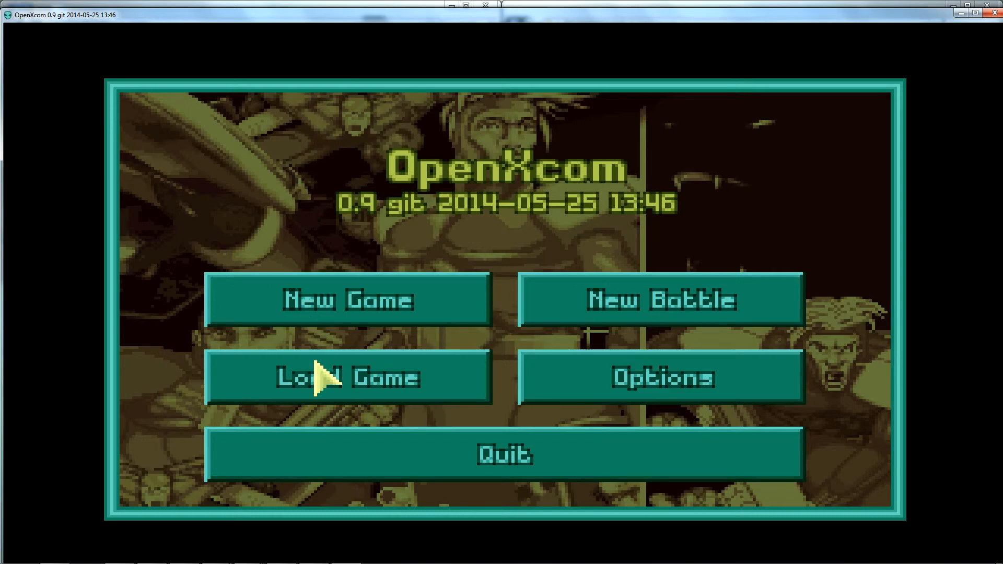
left_click(328, 378)
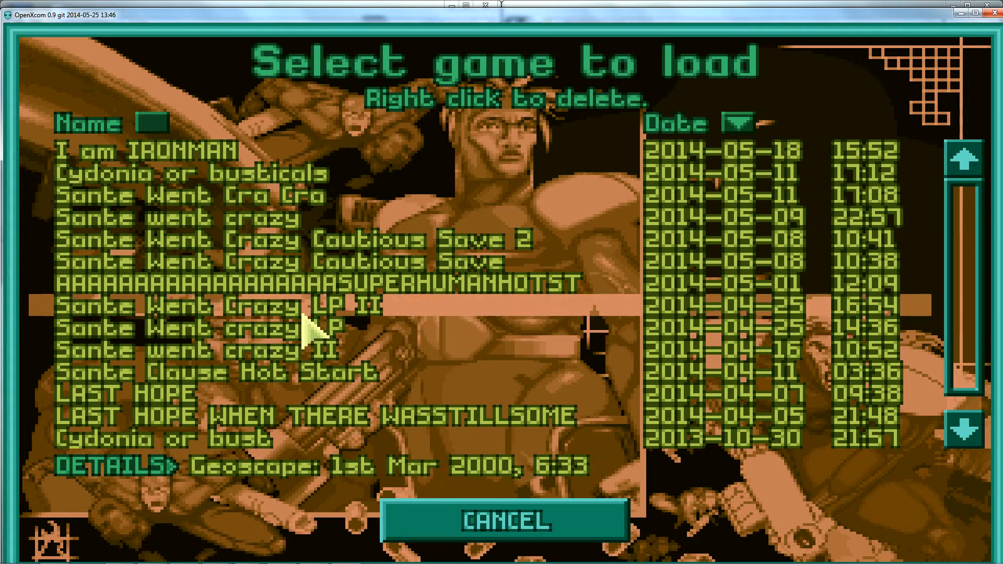
mouse_move(256, 178)
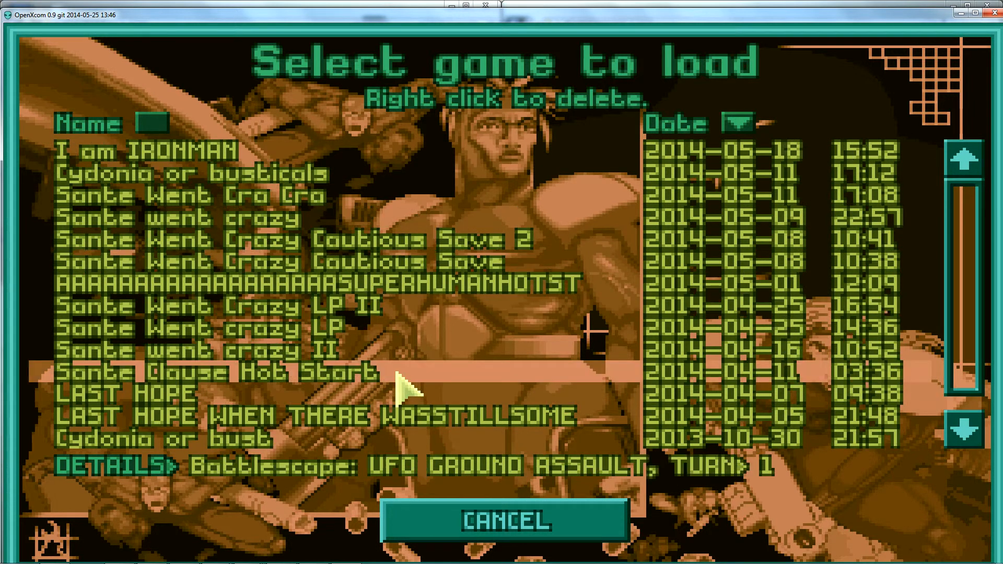
Leave the load list and browse the Options pages: Mods, Geoscape, Audio and Video
left_click(506, 521)
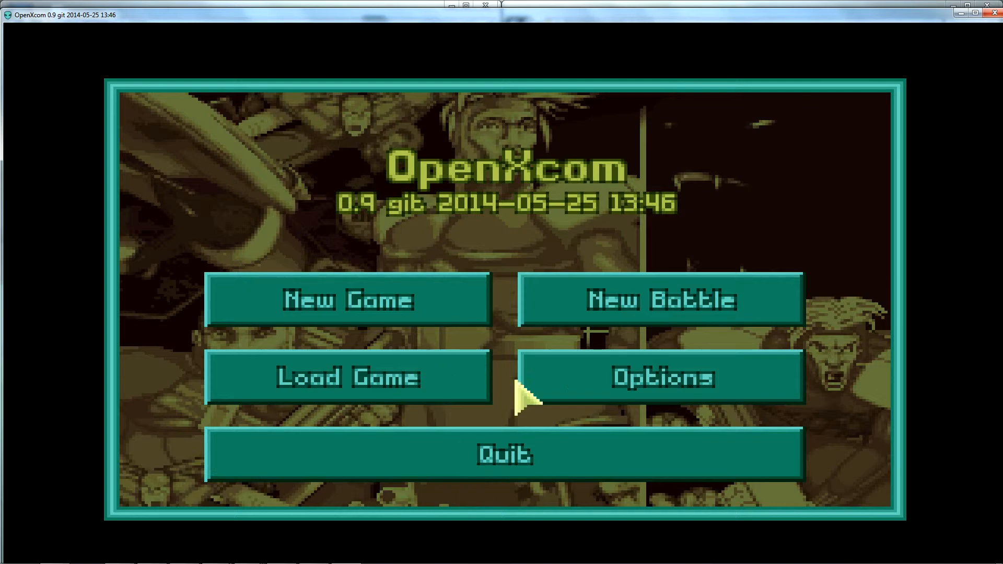
left_click(662, 377)
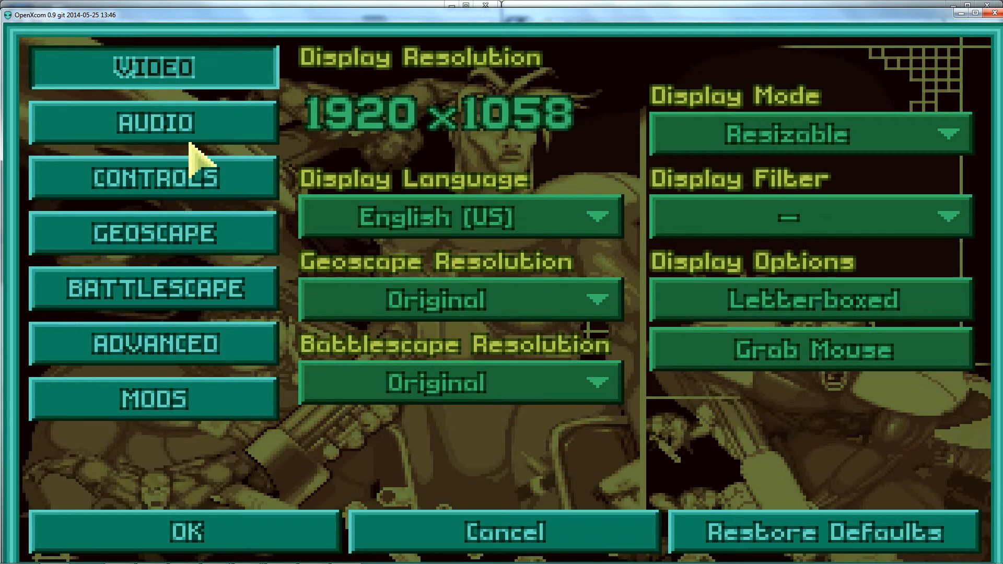
left_click(153, 233)
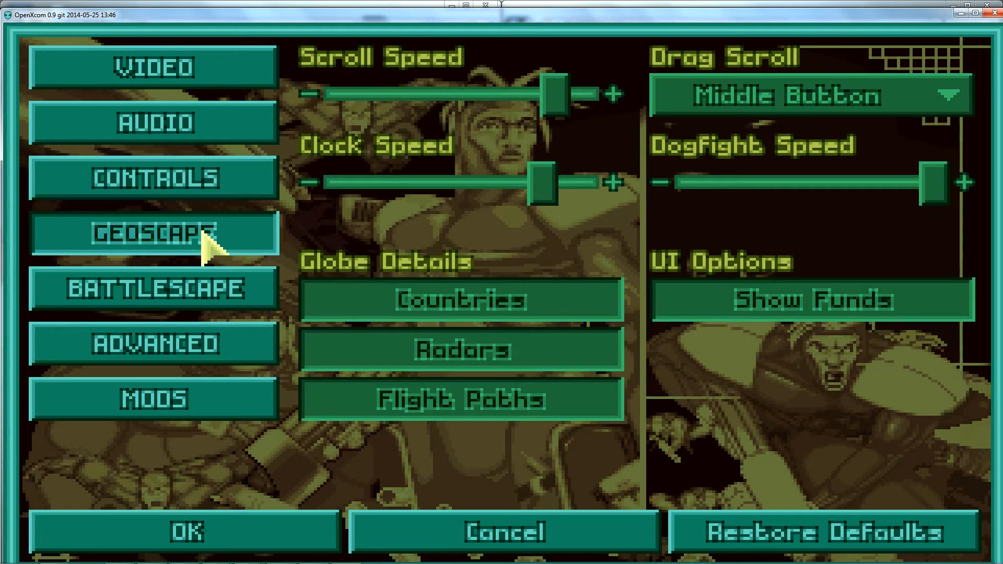
left_click(157, 345)
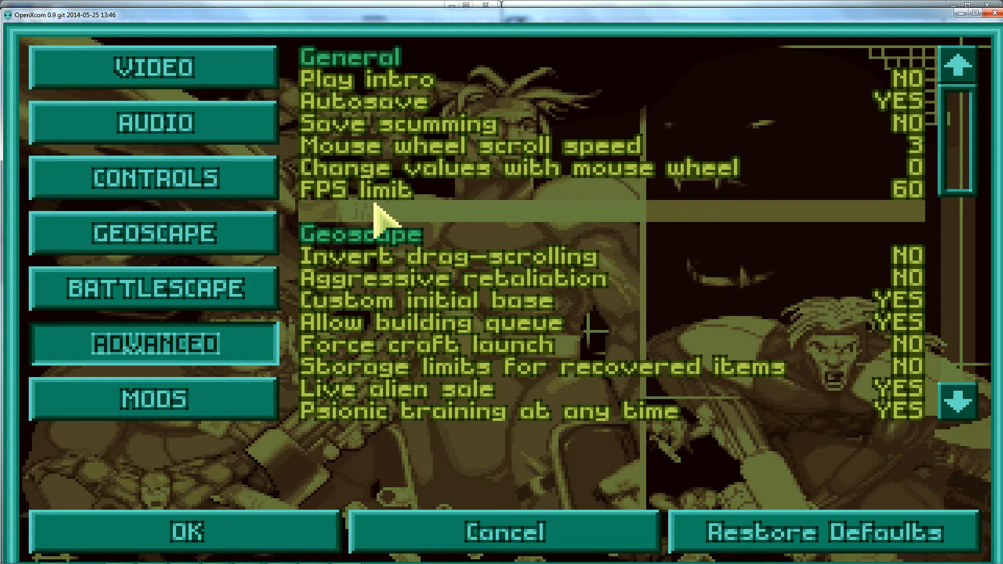
left_click(157, 399)
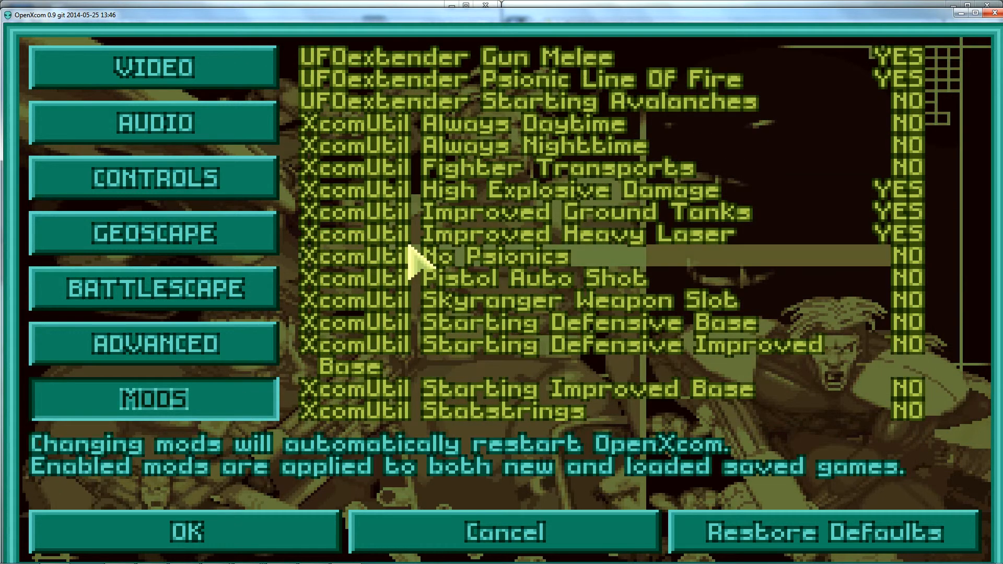
left_click(154, 234)
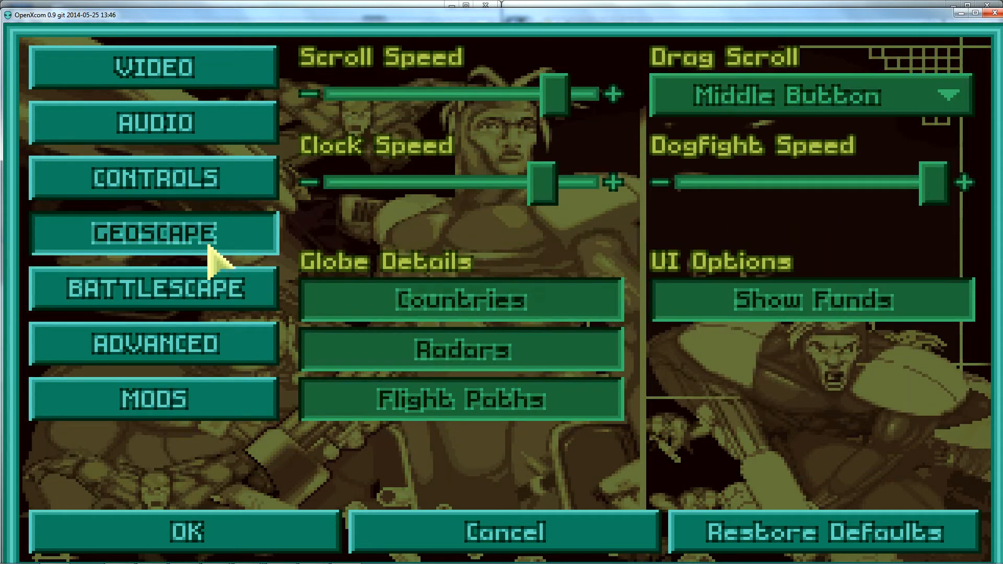
left_click(153, 123)
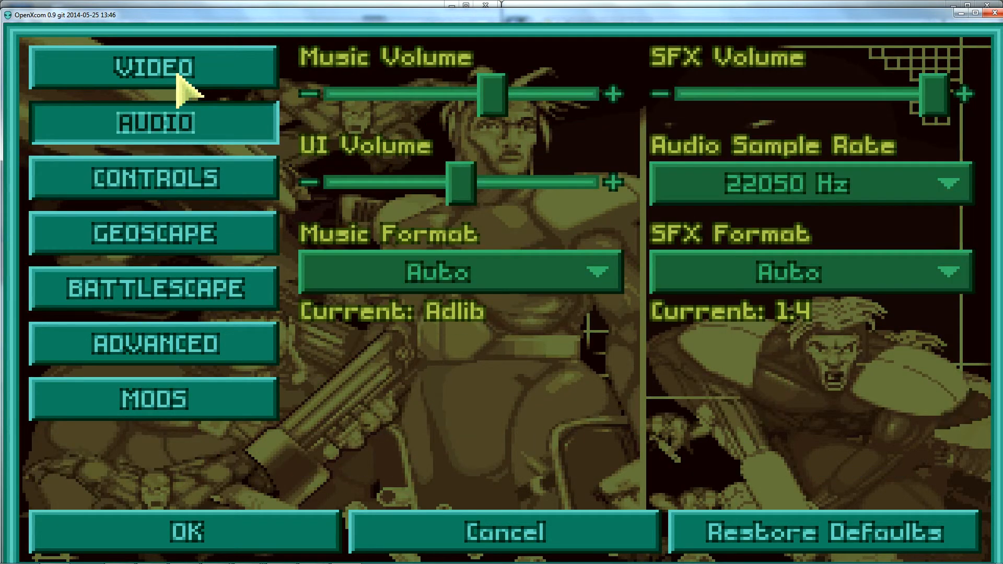
left_click(151, 67)
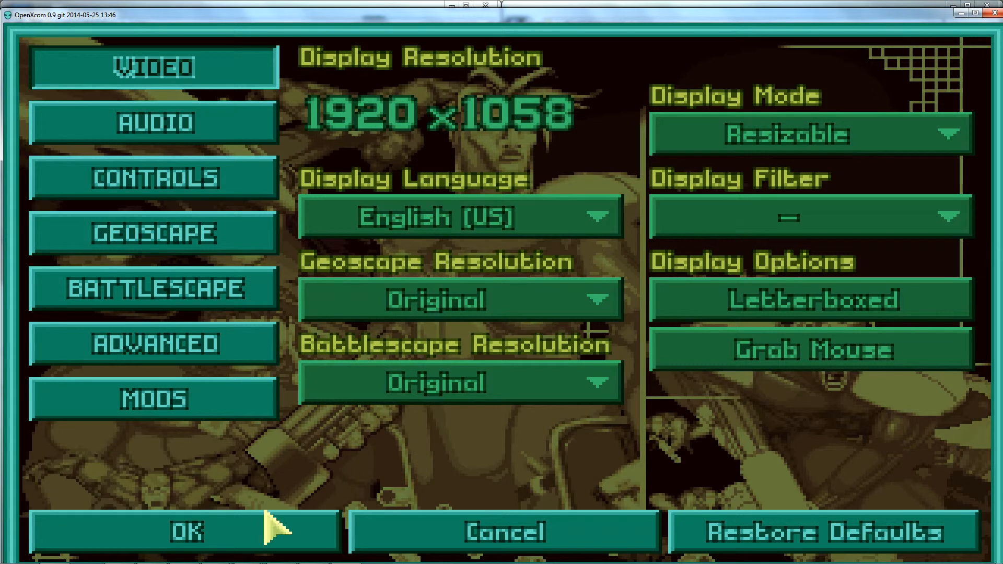
OK out of Options, reopen them, and switch to the Battlescape settings page
left_click(192, 531)
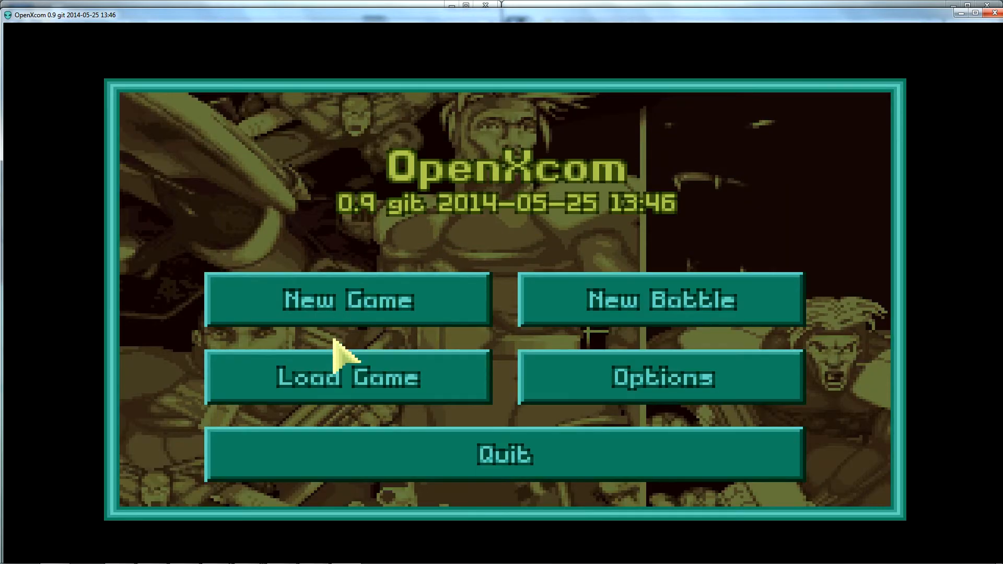
left_click(661, 376)
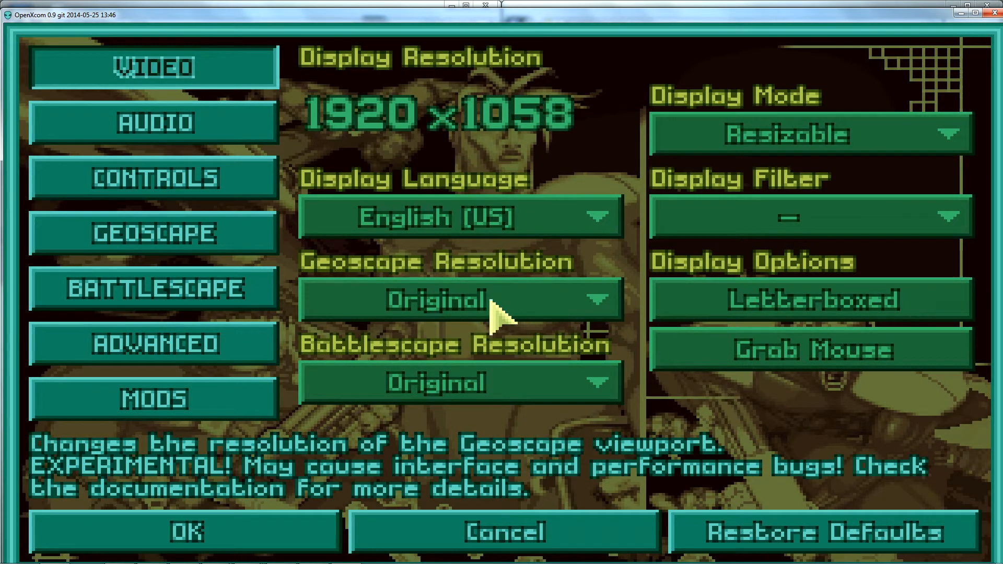
left_click(459, 299)
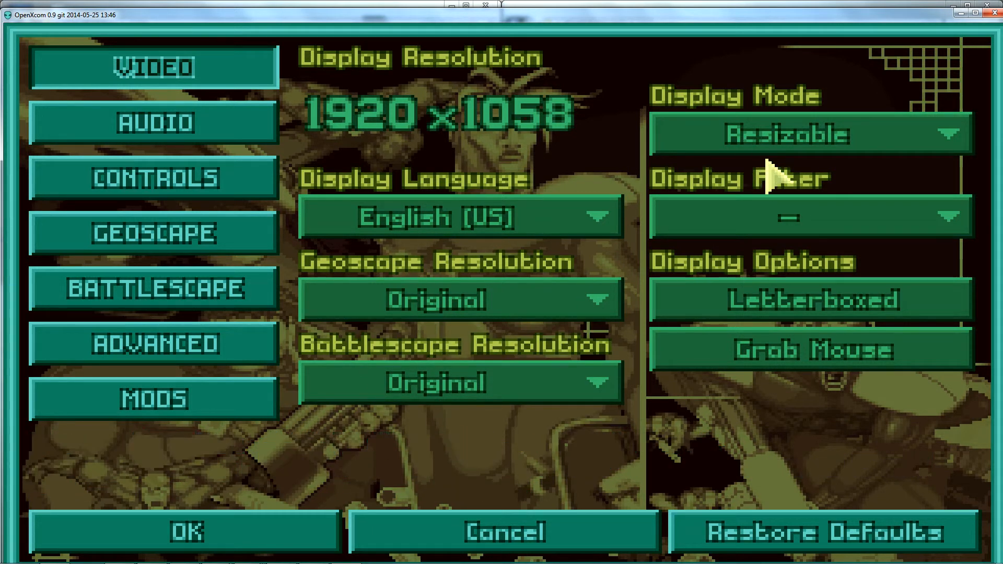
mouse_move(68, 39)
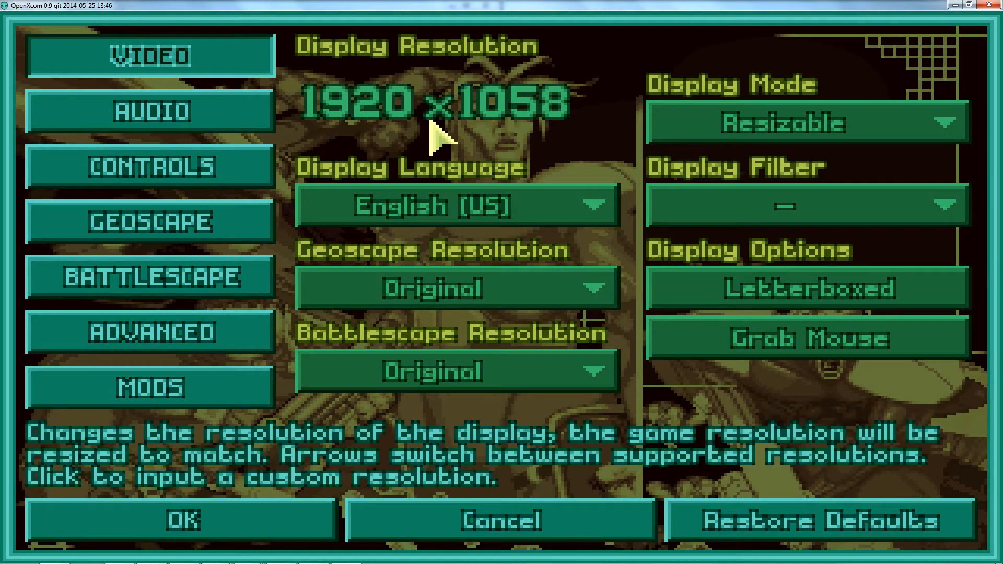
mouse_move(764, 371)
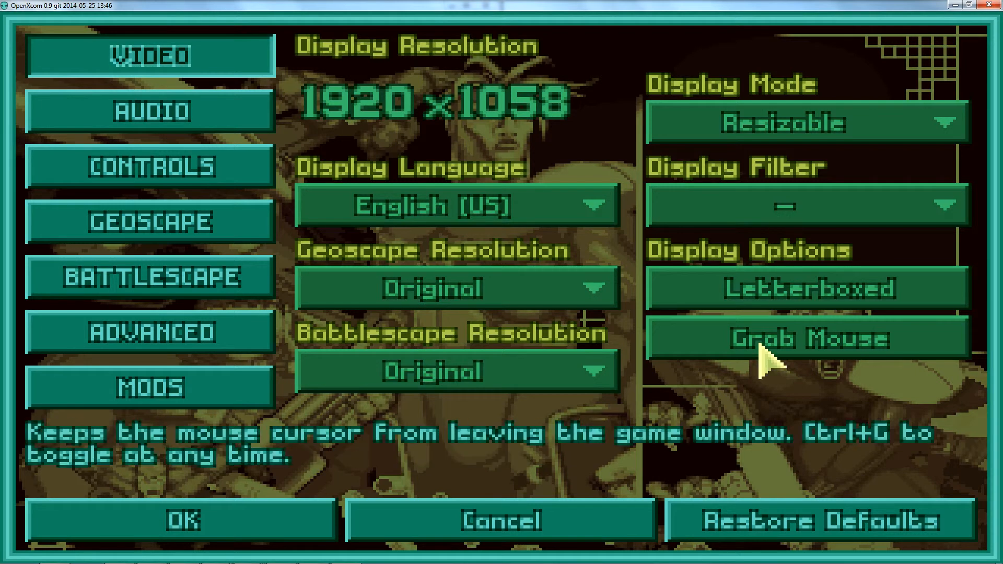
mouse_move(180, 328)
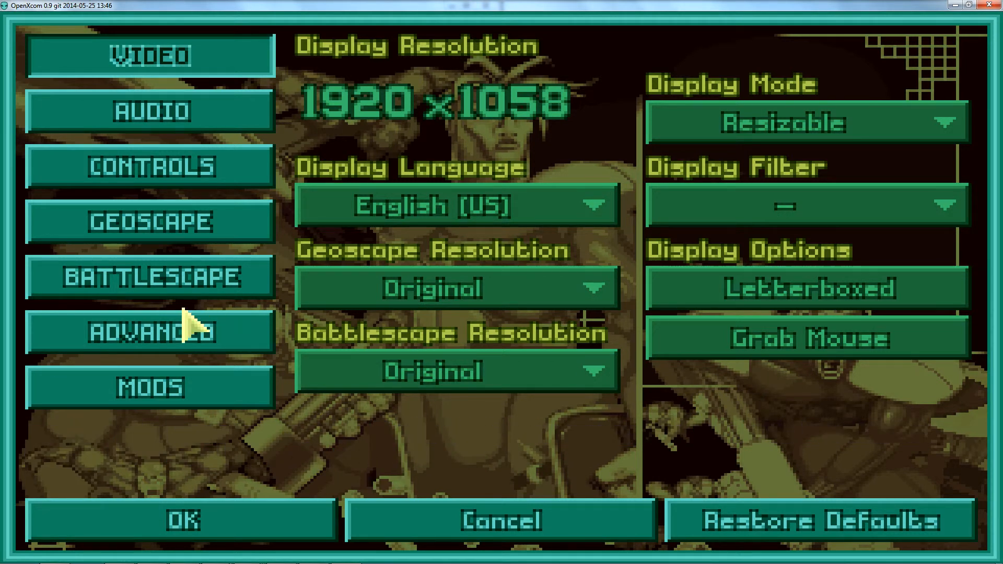
left_click(151, 278)
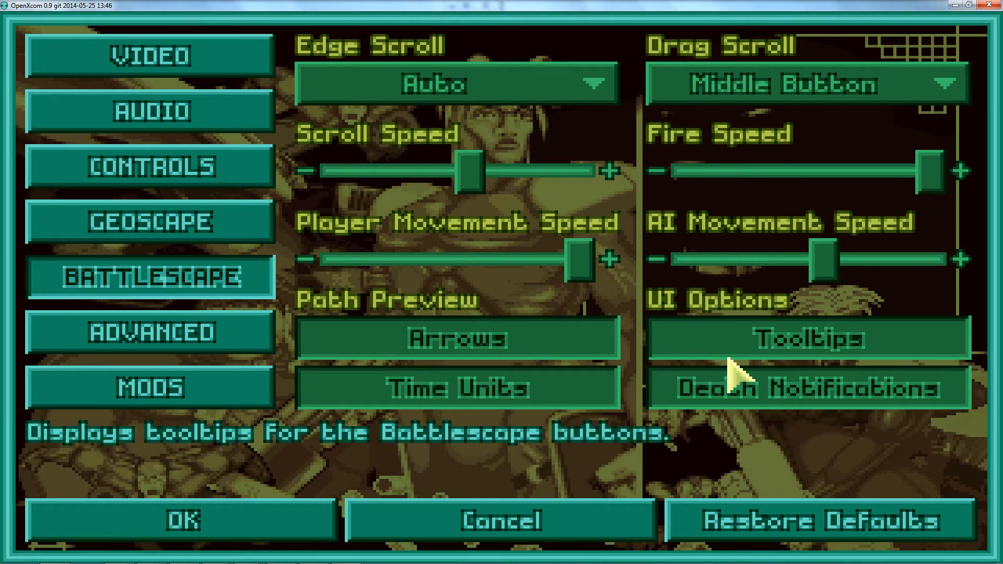
mouse_move(334, 397)
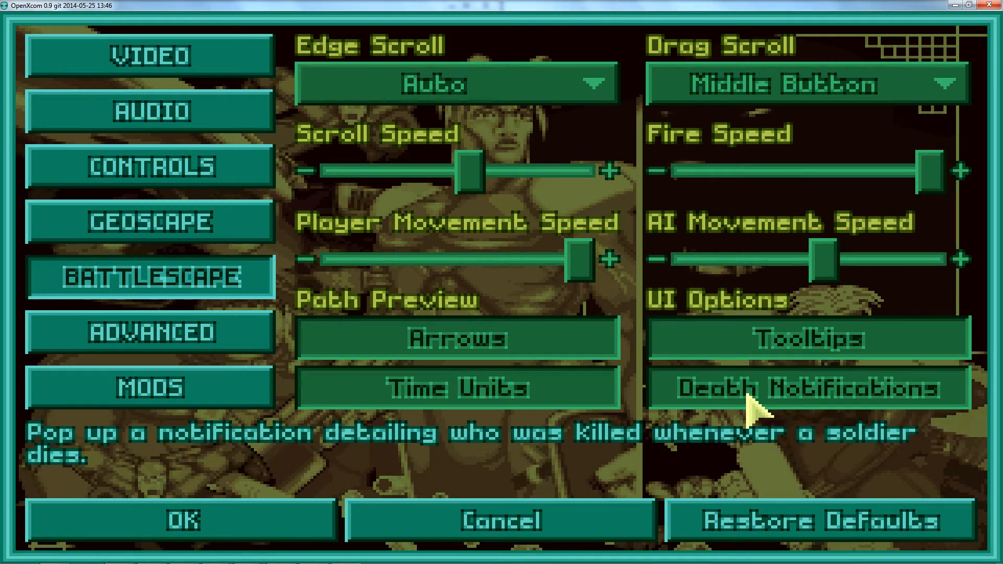
mouse_move(326, 400)
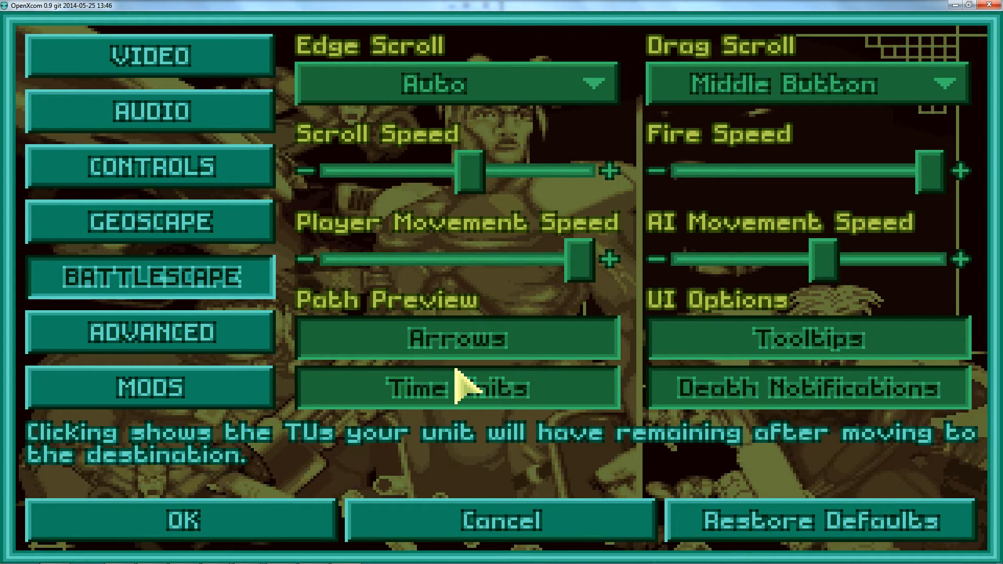
Start a New Battle with the generated mission, dismiss the briefing, check inventory and fire an aimed shot
left_click(504, 520)
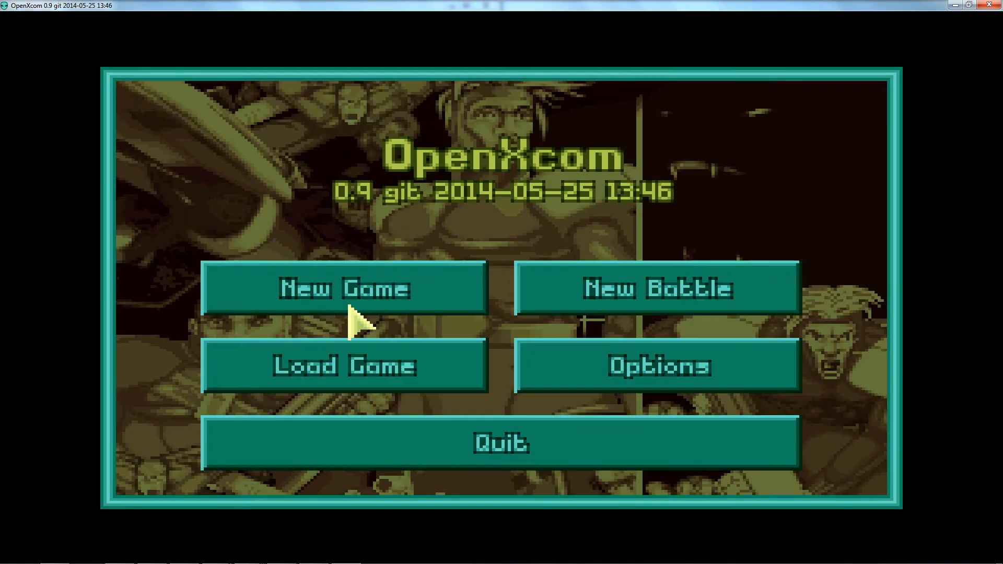
left_click(656, 289)
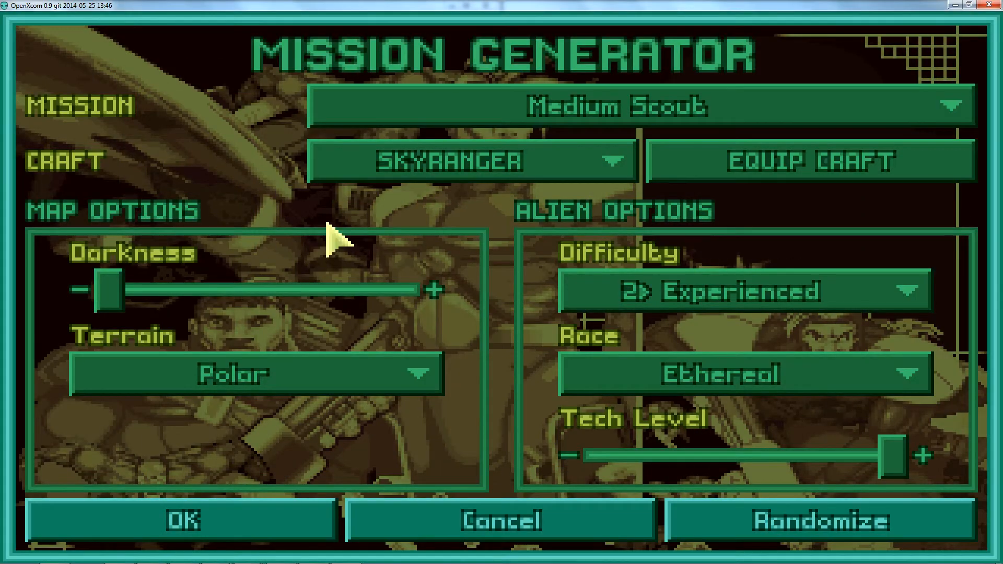
mouse_move(453, 178)
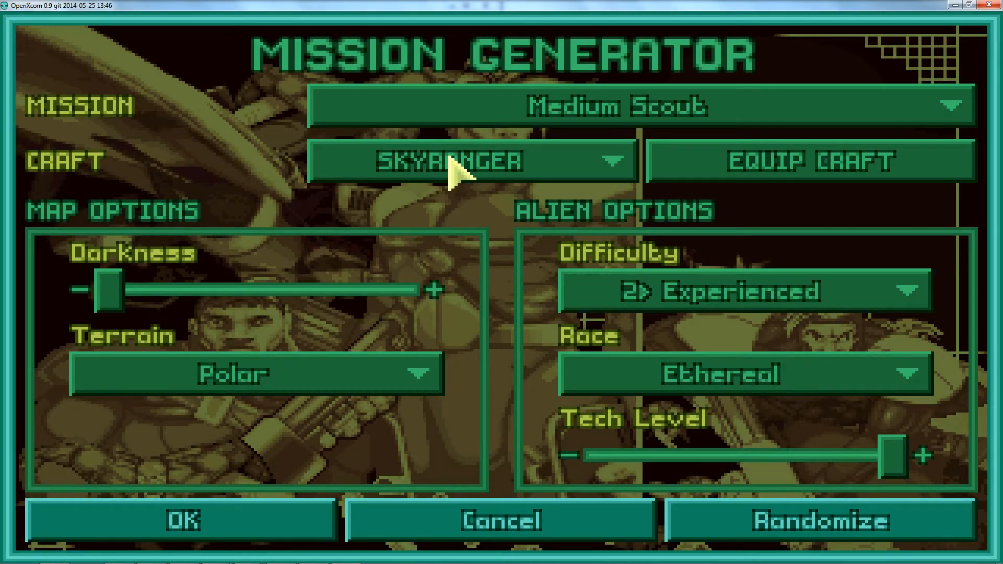
mouse_move(592, 200)
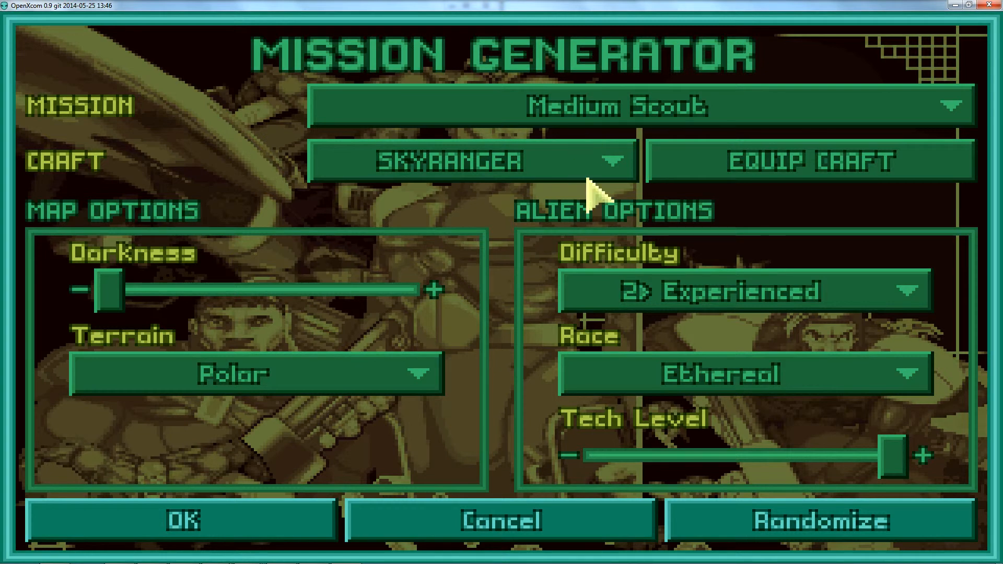
left_click(186, 520)
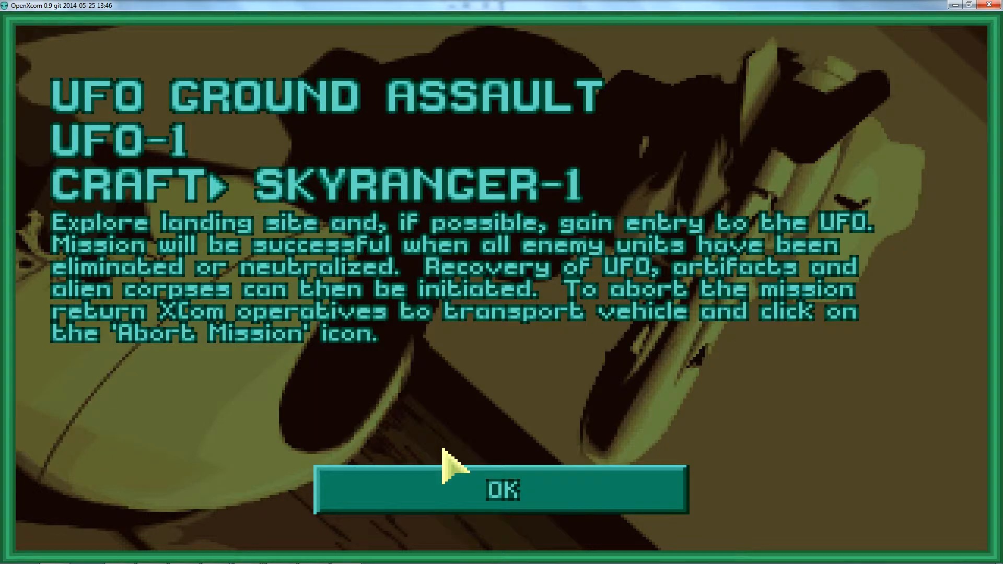
left_click(501, 489)
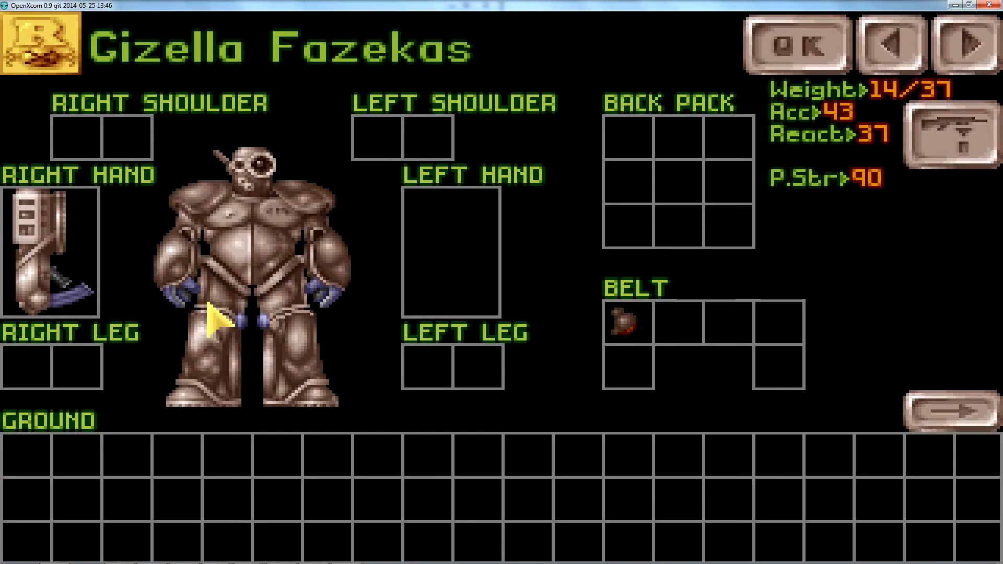
mouse_move(50, 297)
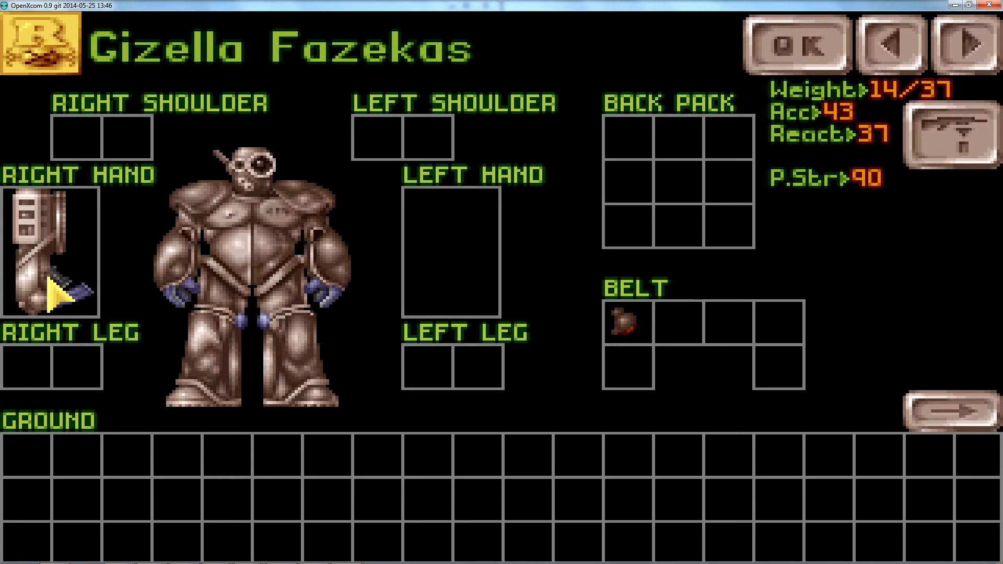
left_click(794, 44)
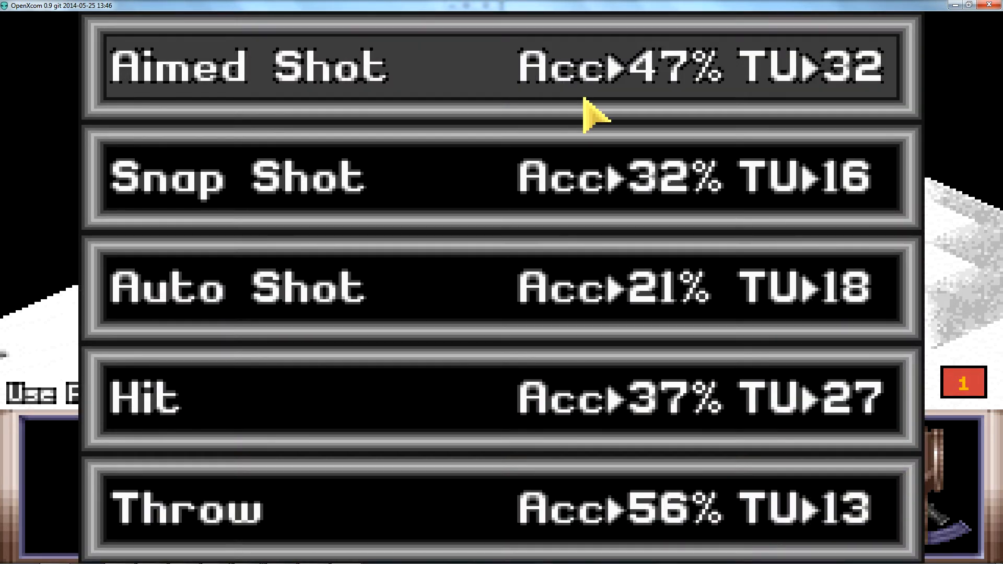
left_click(592, 115)
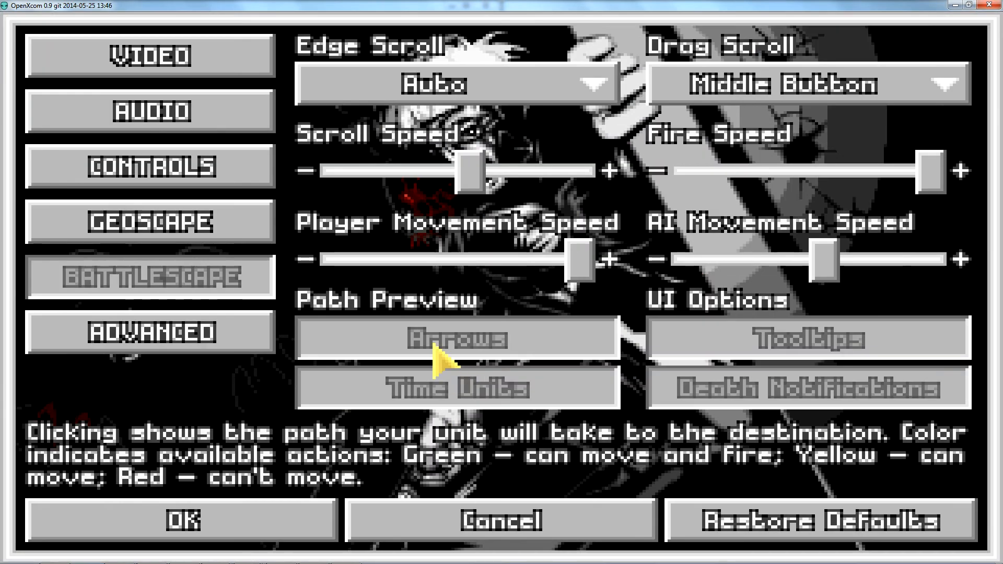
Raise Battlescape resolution in Video settings, return to the polar skirmish and select a soldier
left_click(150, 222)
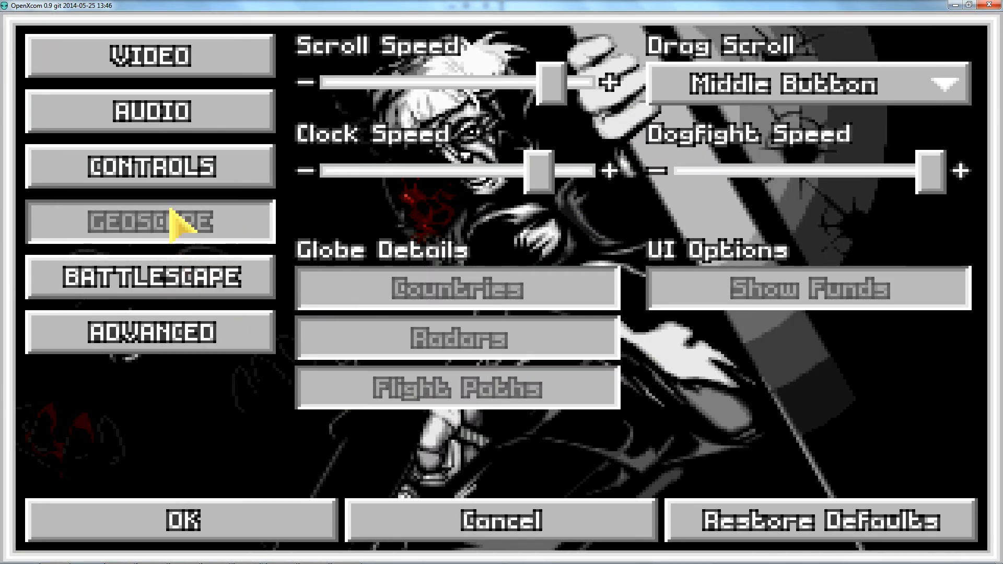
left_click(151, 276)
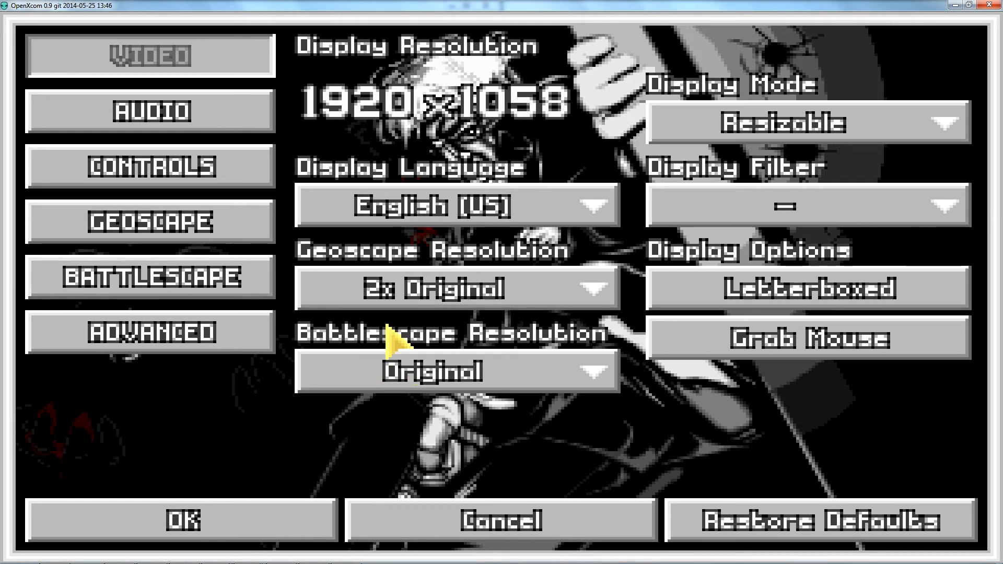
left_click(454, 372)
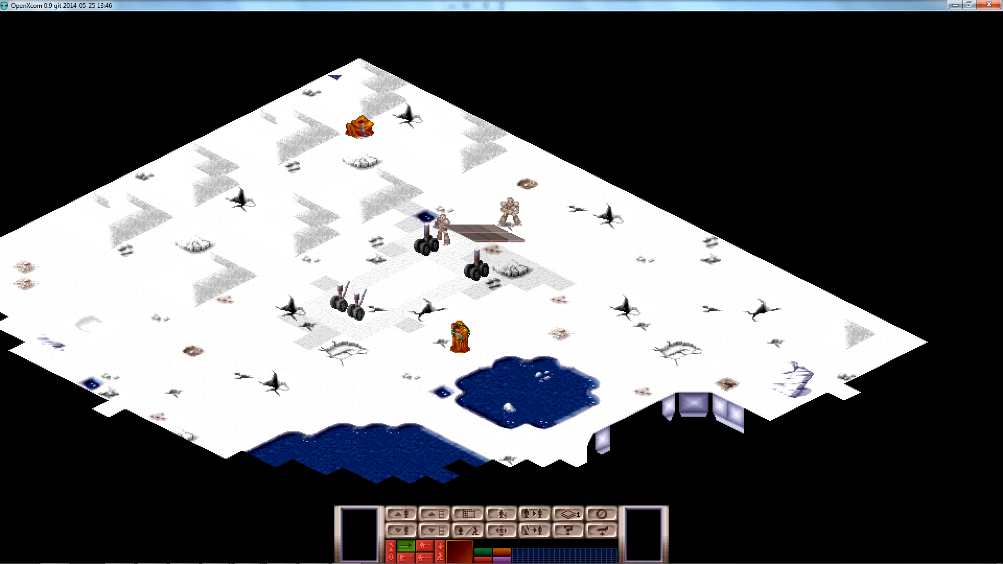
left_click(458, 341)
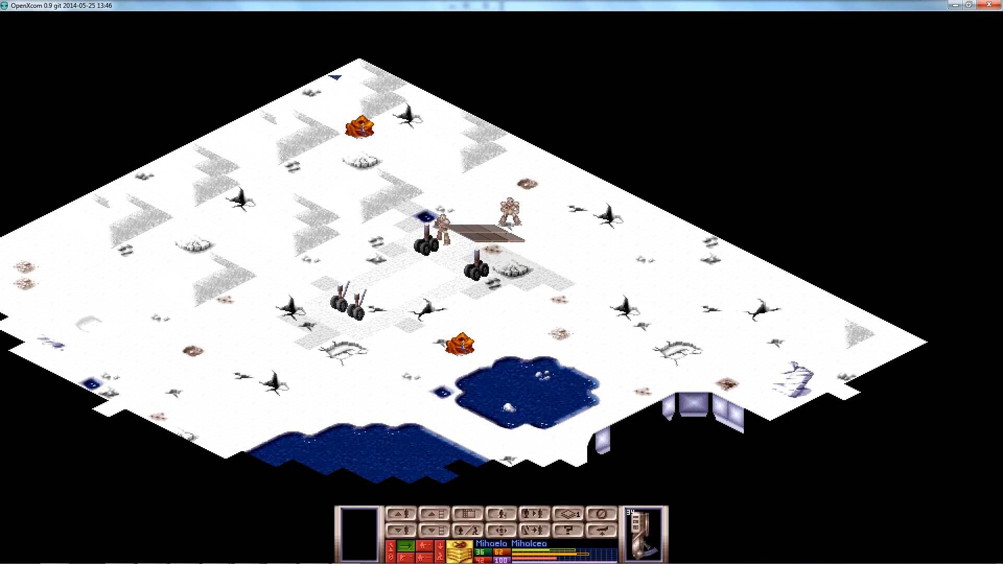